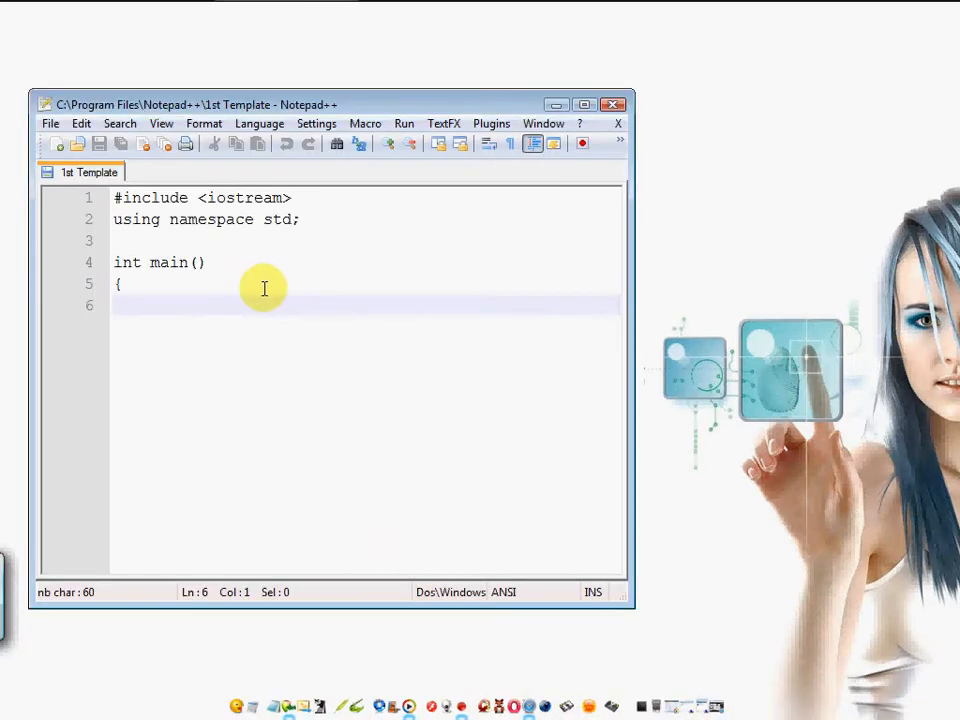
{"action": "mouse_move", "coordinate": [291, 379]}
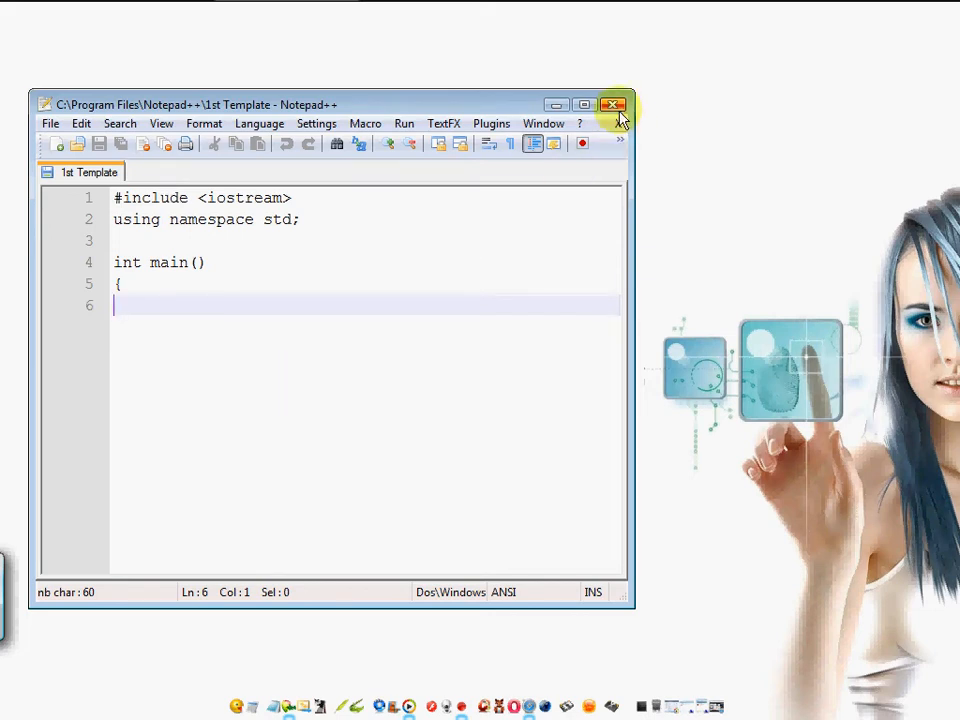
Close the Notepad++ window holding the C++ starter template
{"action": "left_click", "coordinate": [616, 103]}
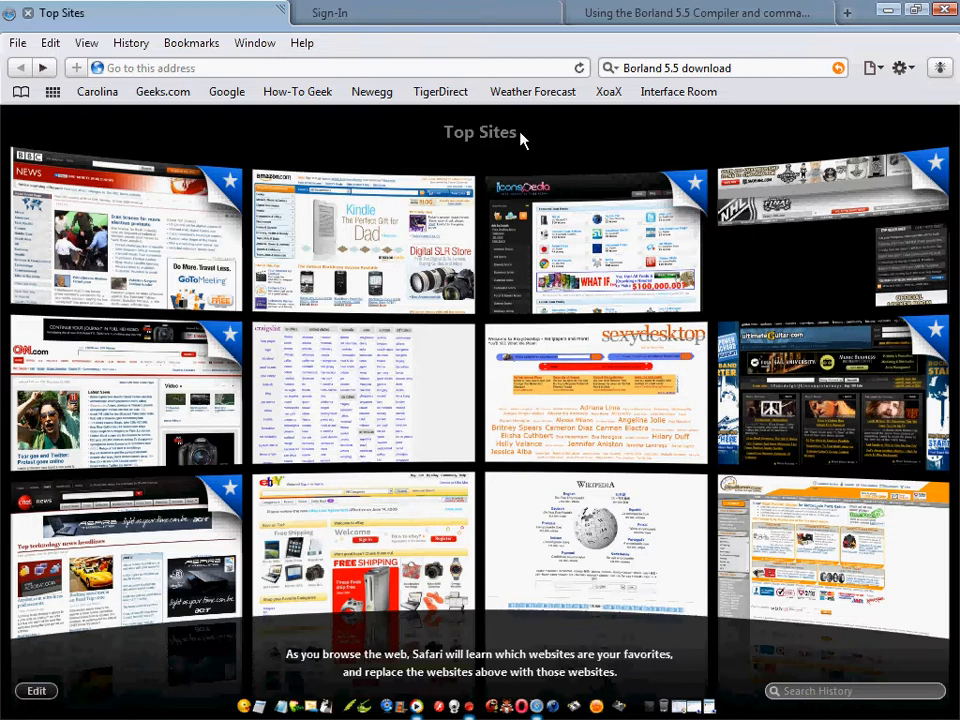
{"action": "mouse_move", "coordinate": [560, 147]}
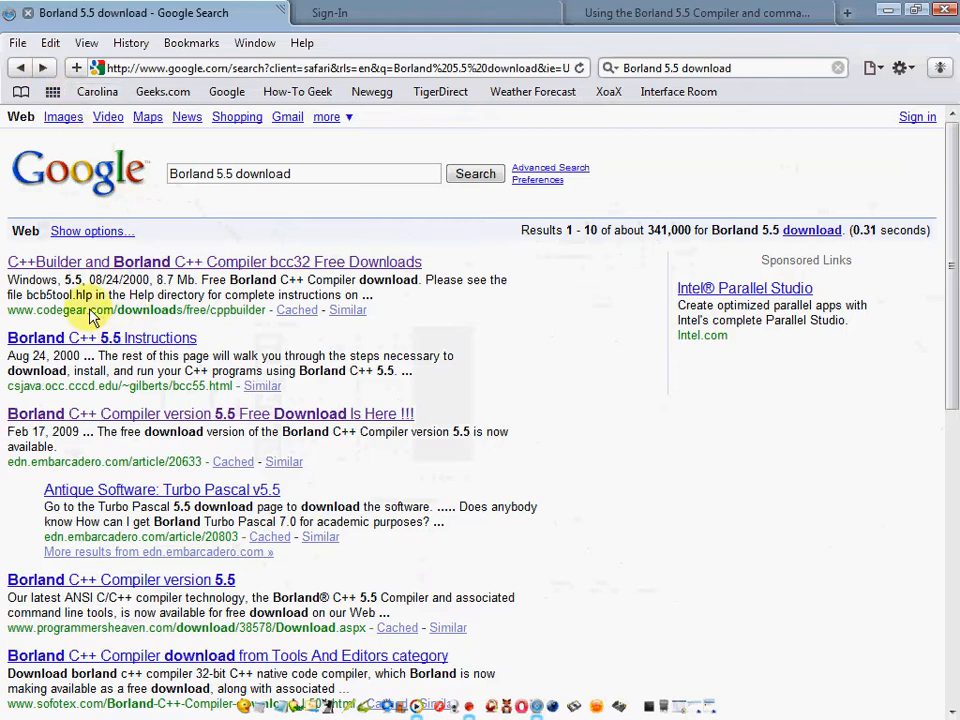
{"action": "mouse_move", "coordinate": [150, 263]}
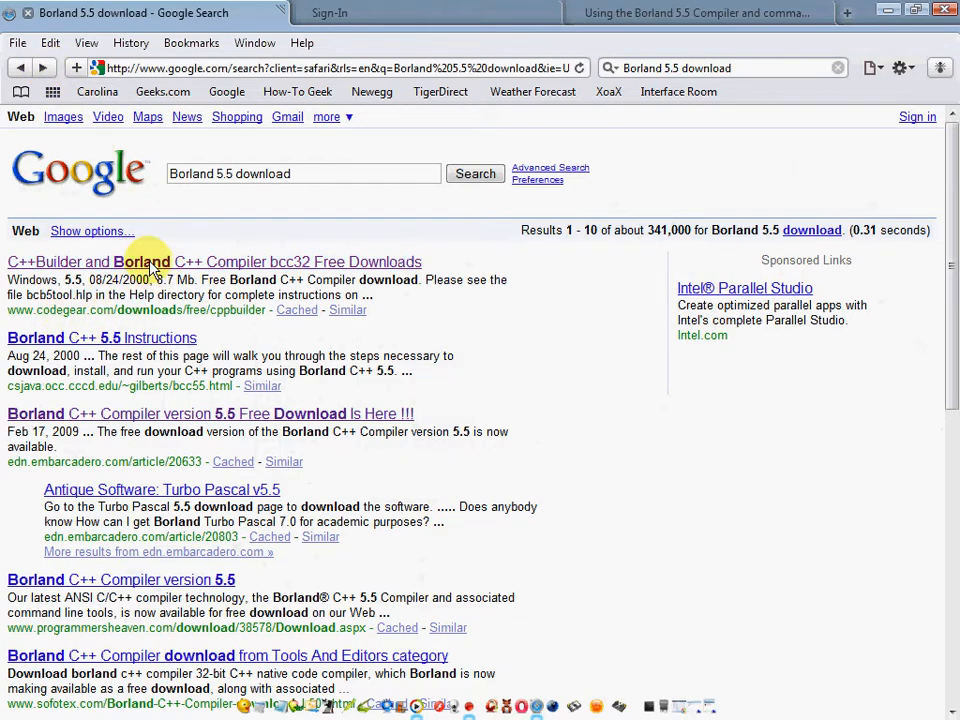
Open the first Google result for the Borland C++ Compiler free downloads
{"action": "left_click", "coordinate": [150, 261]}
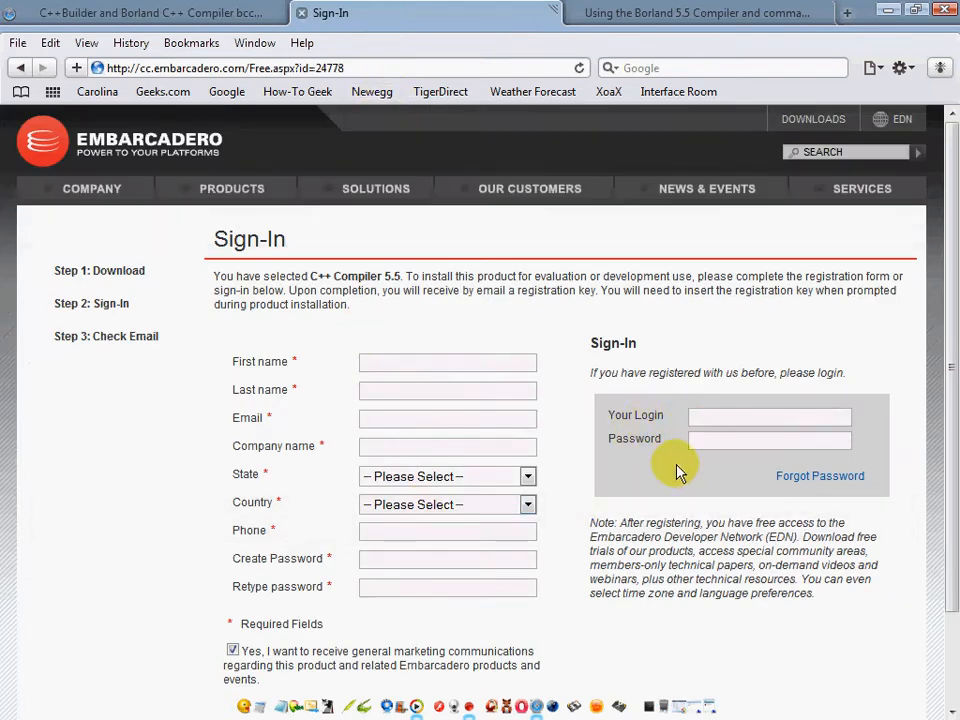
{"action": "mouse_move", "coordinate": [207, 510]}
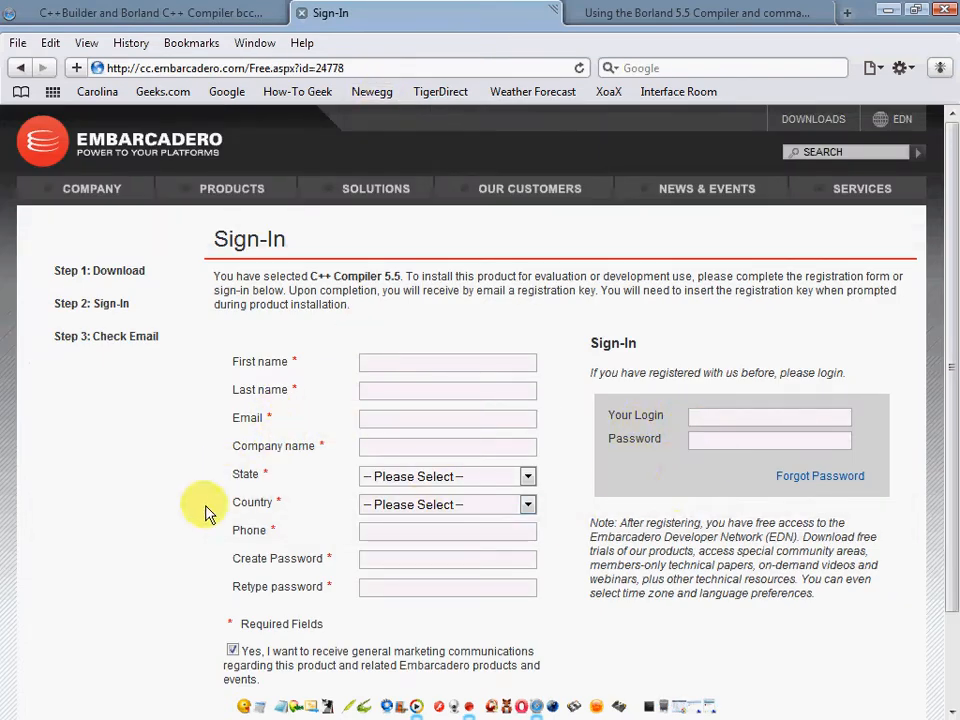
{"action": "mouse_move", "coordinate": [420, 283]}
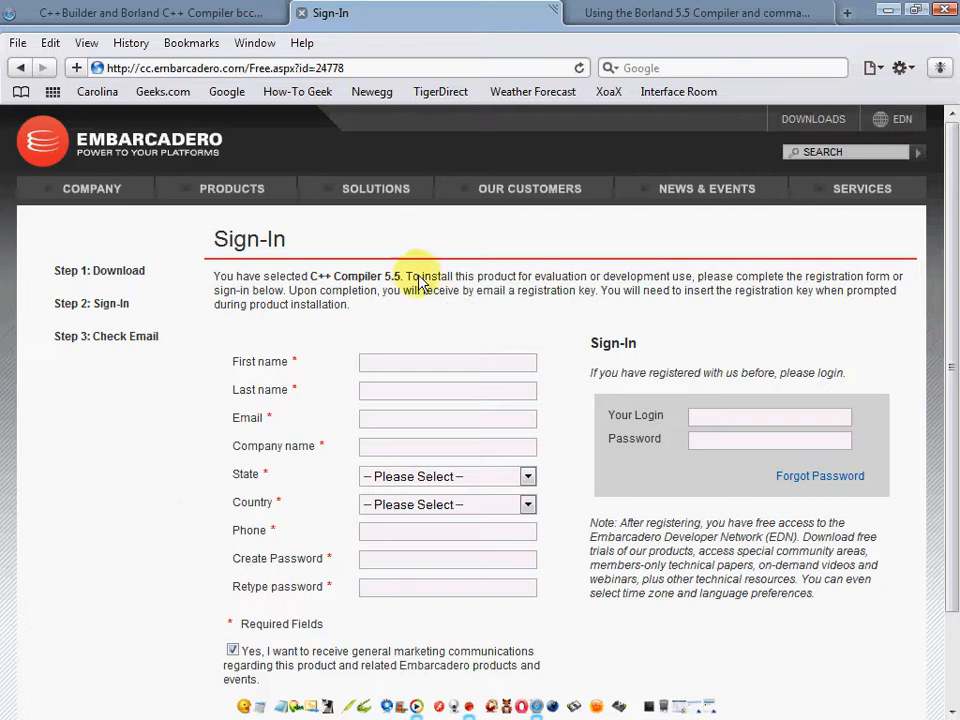
{"action": "mouse_move", "coordinate": [410, 243]}
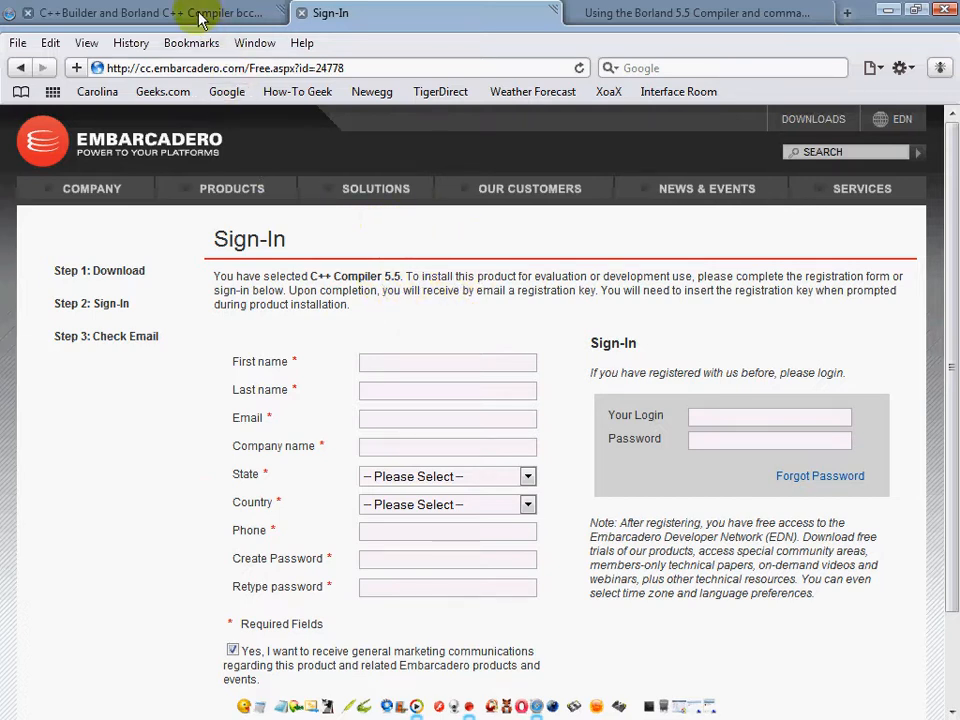
Show the downloads page listing Borland C++ Compiler 5.5 (8.7 MB, 08/24/2000)
{"action": "left_click", "coordinate": [150, 15]}
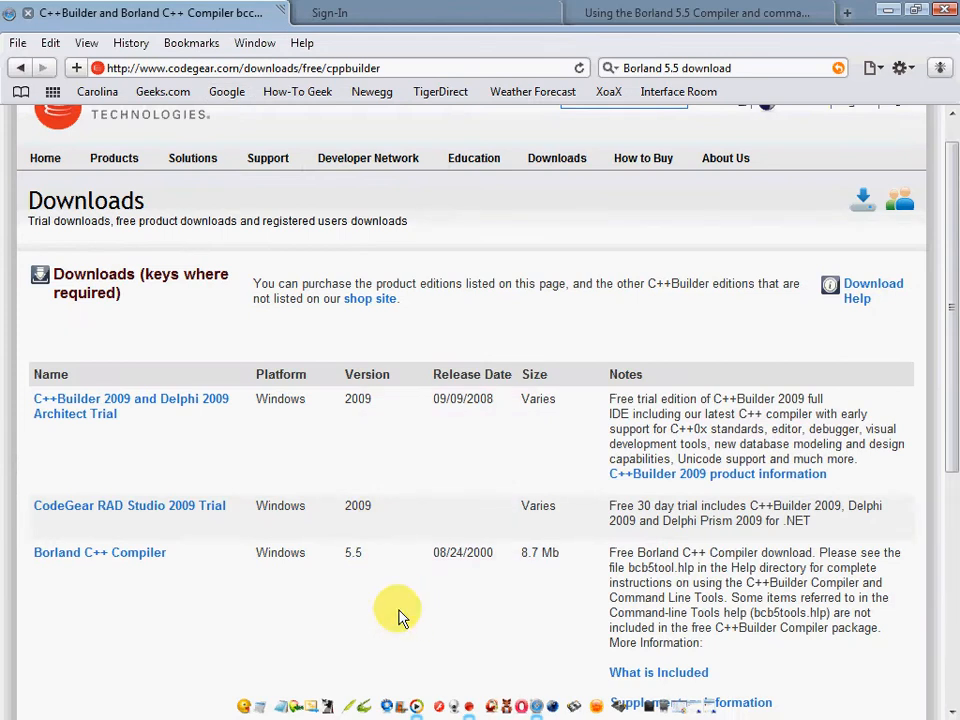
{"action": "scroll", "scroll_direction": "down", "scroll_amount": 3}
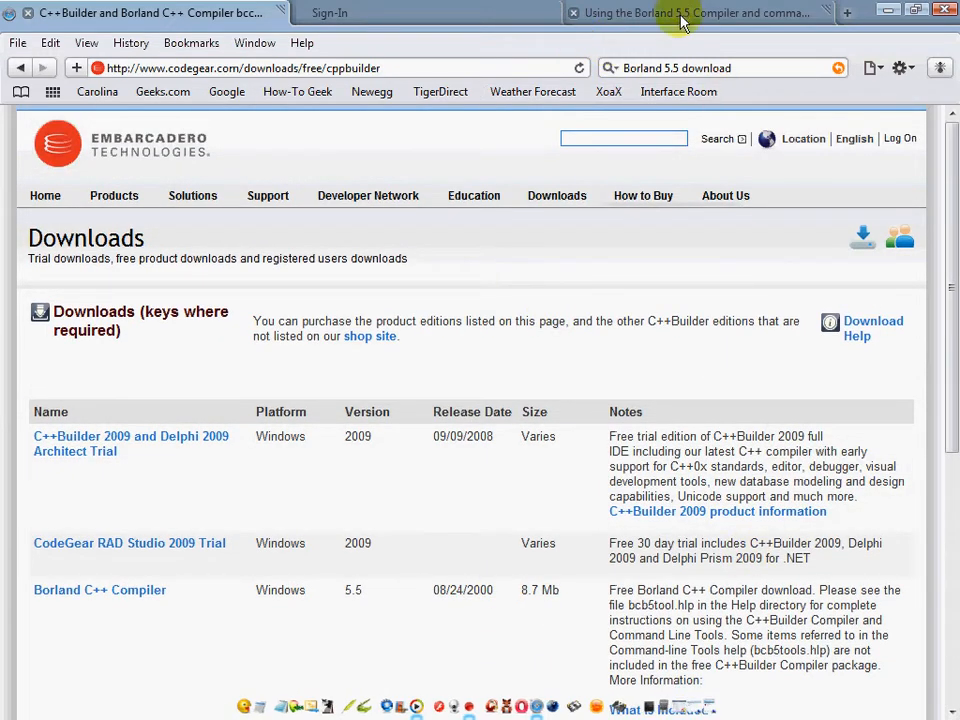
Read through the 'Using the Borland 5.5 Compiler and command-line tools' article
{"action": "left_click", "coordinate": [705, 13]}
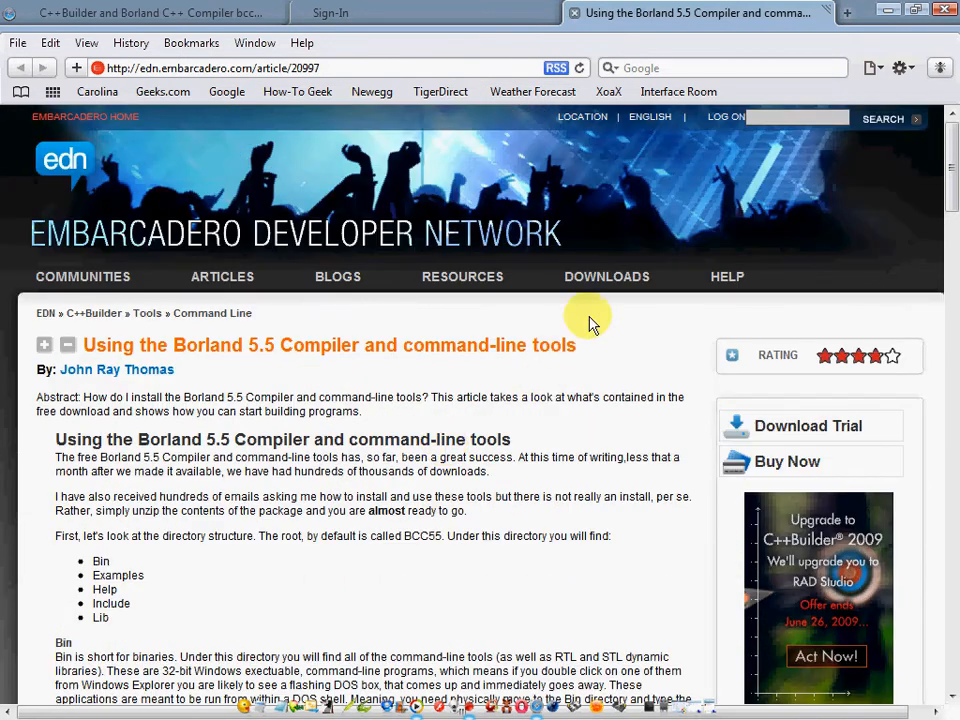
{"action": "scroll", "scroll_direction": "down", "scroll_amount": 3}
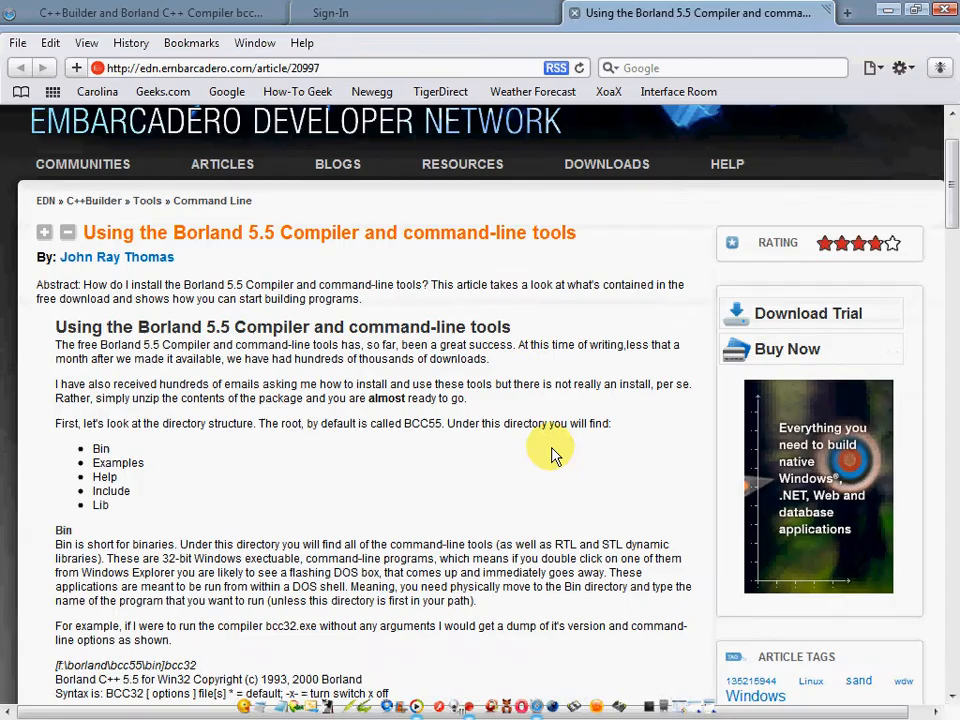
{"action": "scroll", "scroll_direction": "down", "scroll_amount": 3}
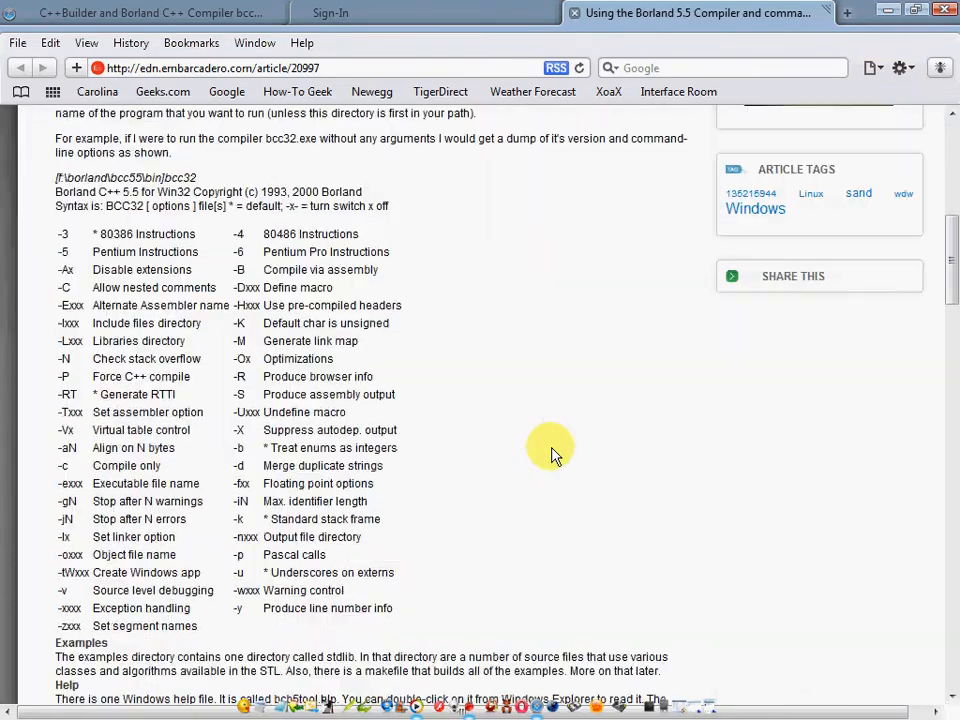
{"action": "scroll", "scroll_direction": "down", "scroll_amount": 3}
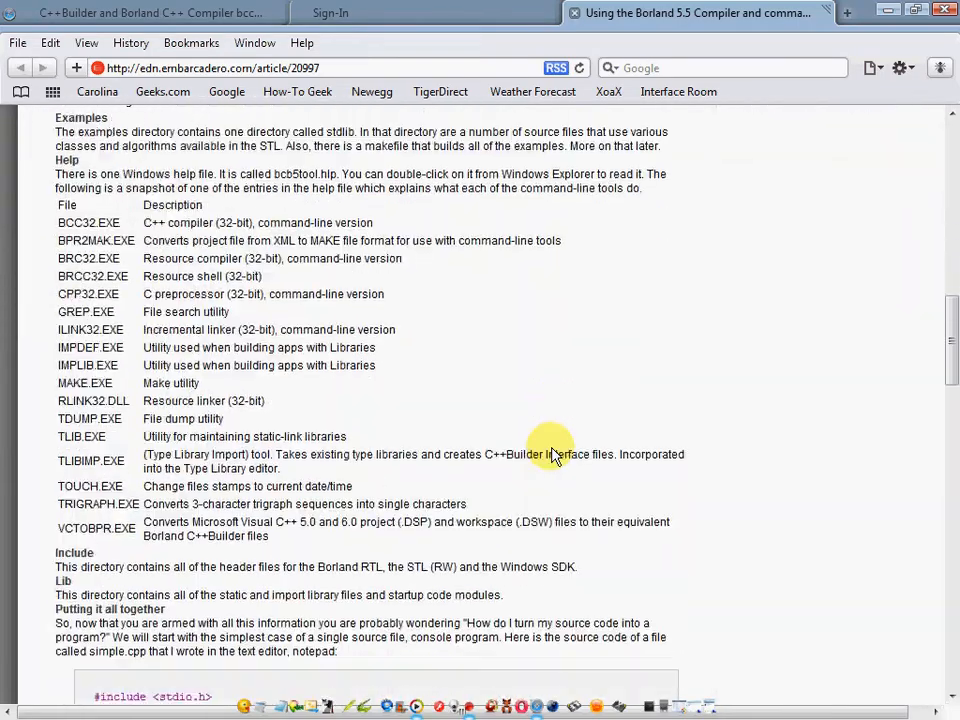
{"action": "scroll", "scroll_direction": "down", "scroll_amount": 3}
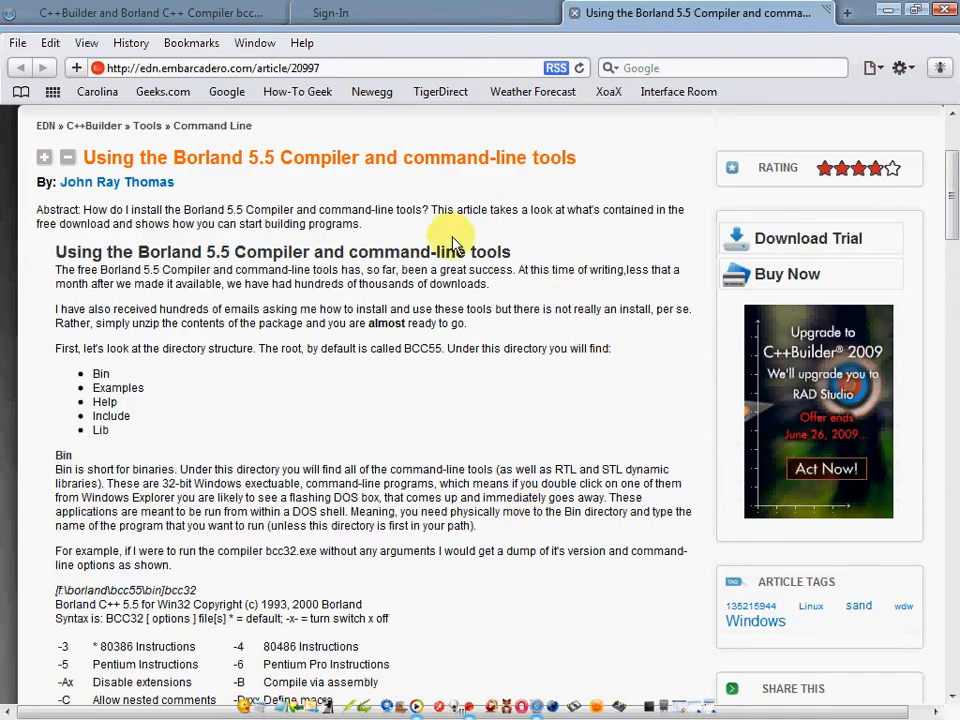
{"action": "scroll", "scroll_direction": "down", "scroll_amount": 3}
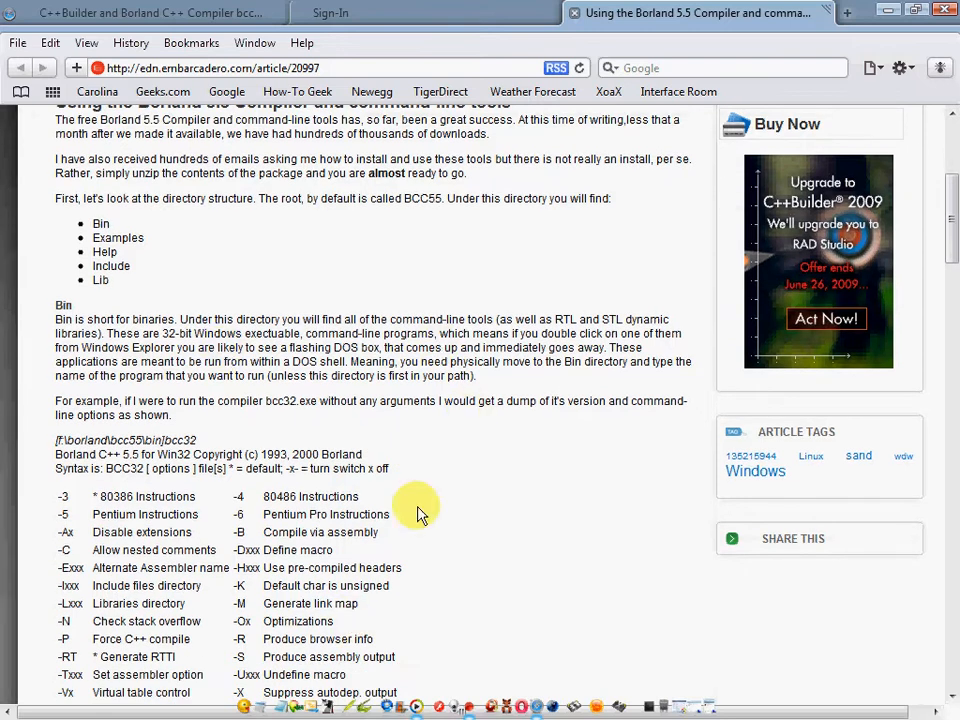
{"action": "scroll", "scroll_direction": "down", "scroll_amount": 3}
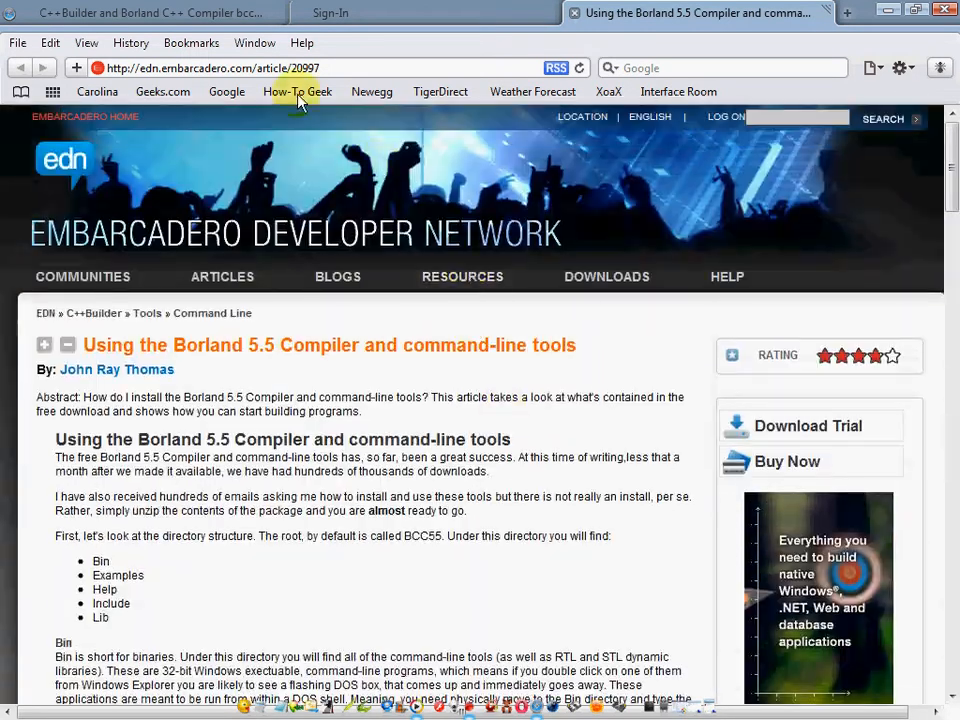
Go back to the downloads page and review the compiler's information links
{"action": "left_click", "coordinate": [150, 13]}
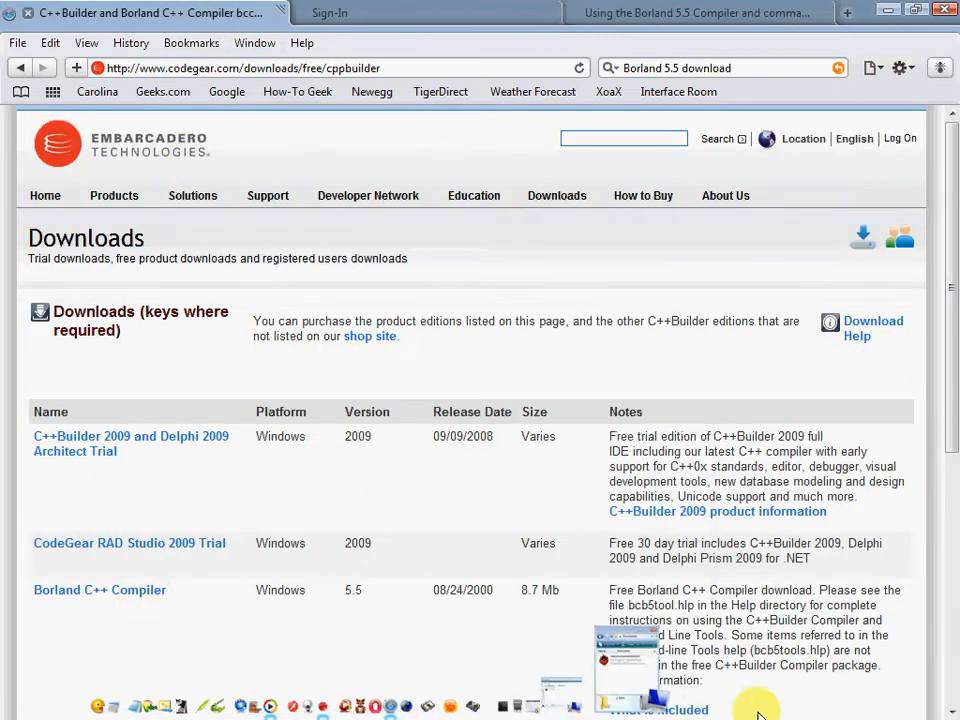
{"action": "scroll", "scroll_direction": "down", "scroll_amount": 3}
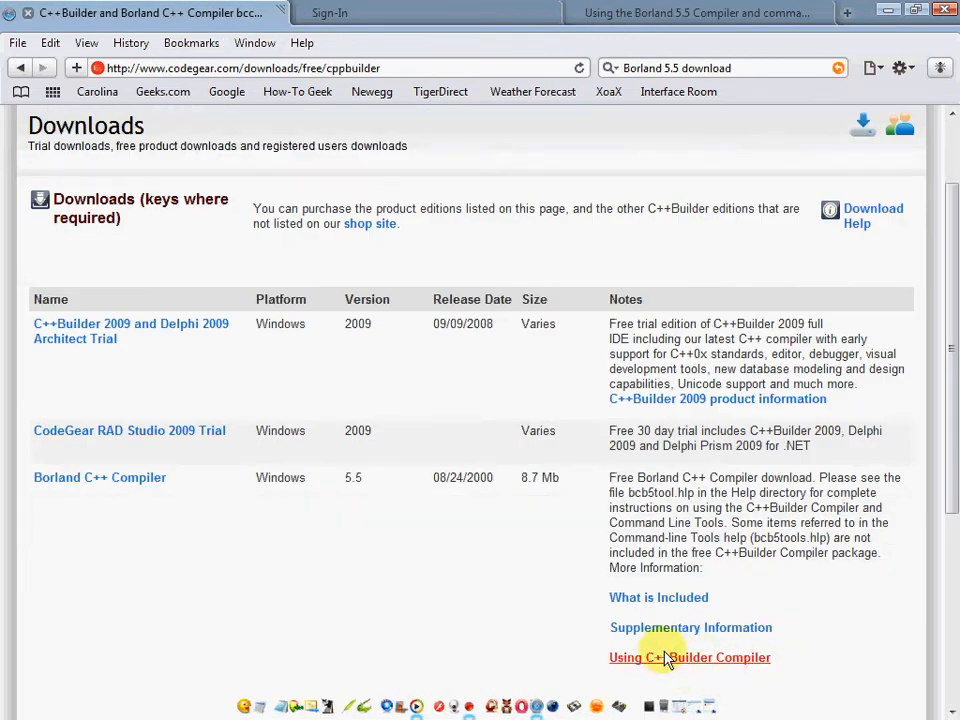
{"action": "scroll", "scroll_direction": "up", "scroll_amount": 3}
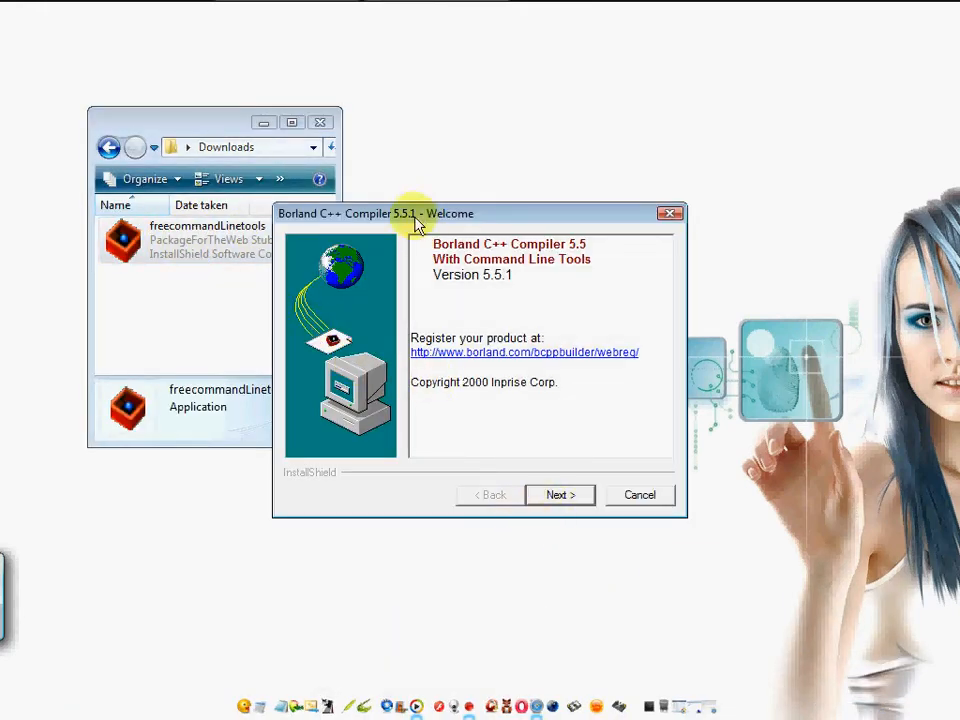
Run the installer past the welcome page and unpack into C:\Borland\BCC55
{"action": "left_click", "coordinate": [559, 495]}
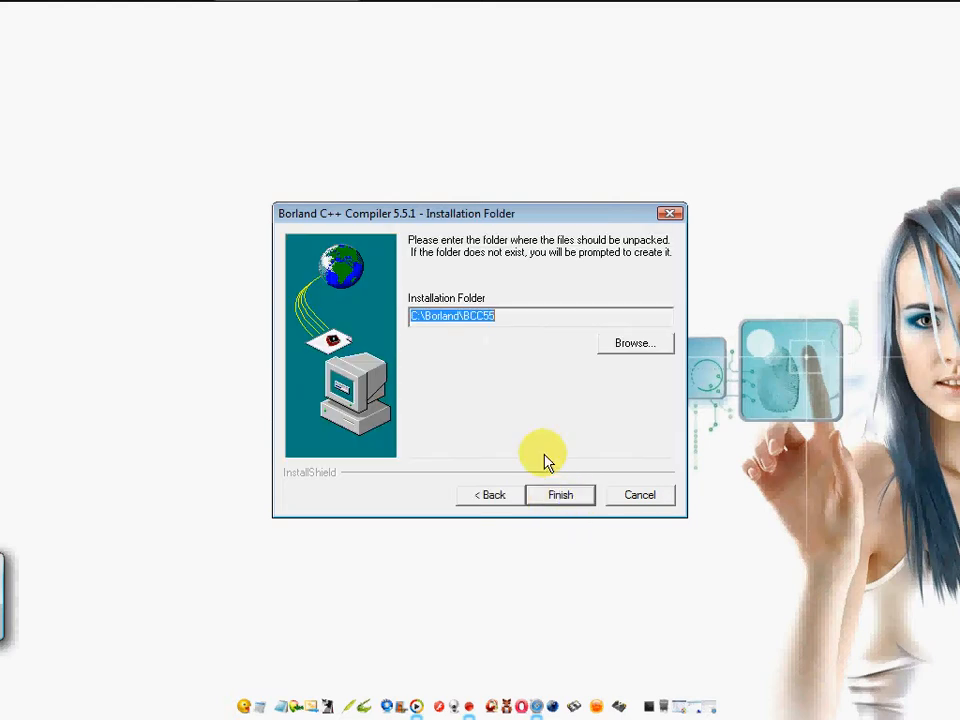
{"action": "left_click", "coordinate": [490, 315]}
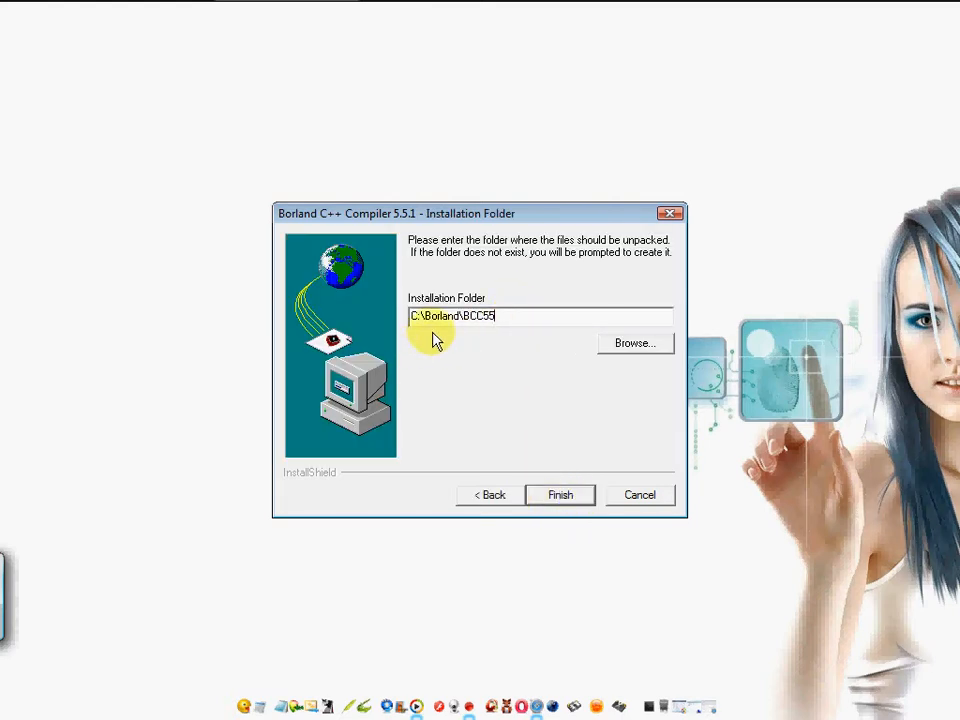
{"action": "mouse_move", "coordinate": [467, 340]}
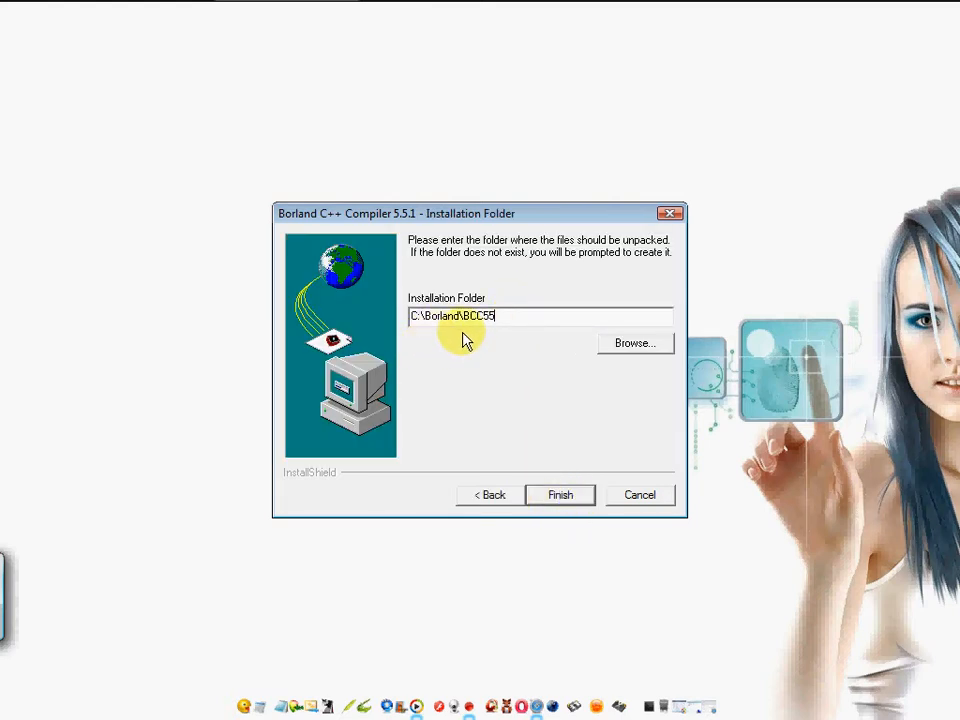
{"action": "mouse_move", "coordinate": [493, 340]}
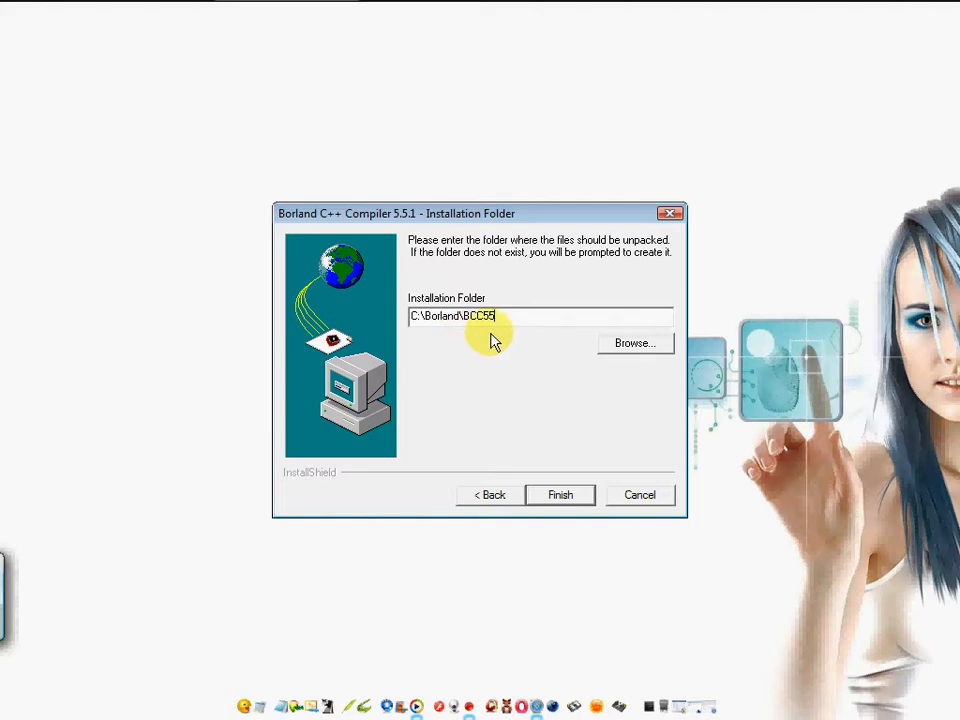
{"action": "mouse_move", "coordinate": [562, 375]}
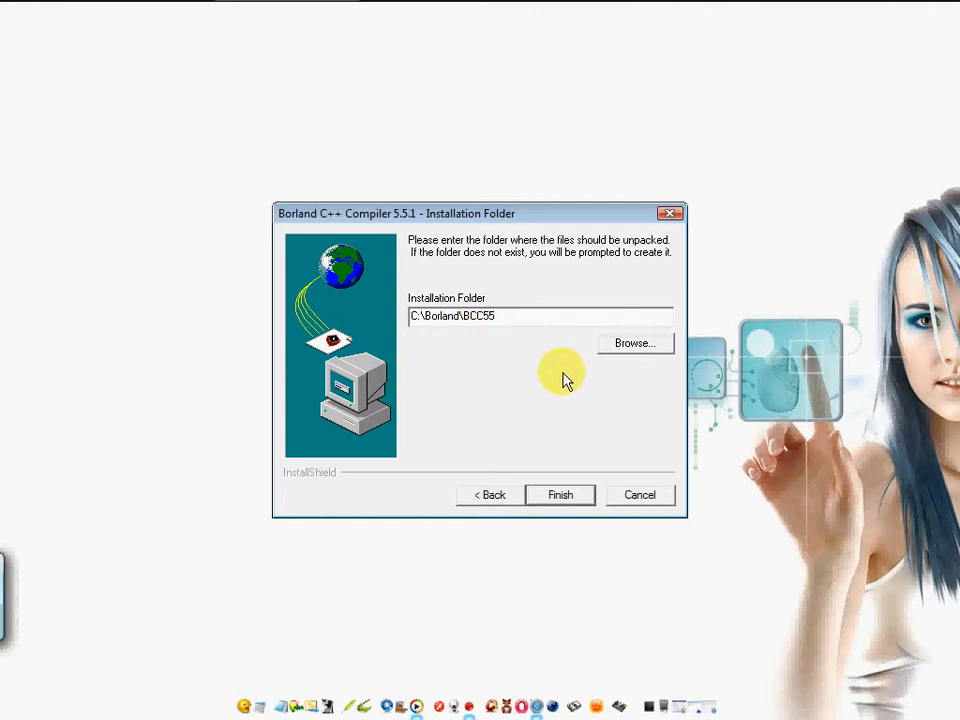
{"action": "left_click", "coordinate": [560, 495]}
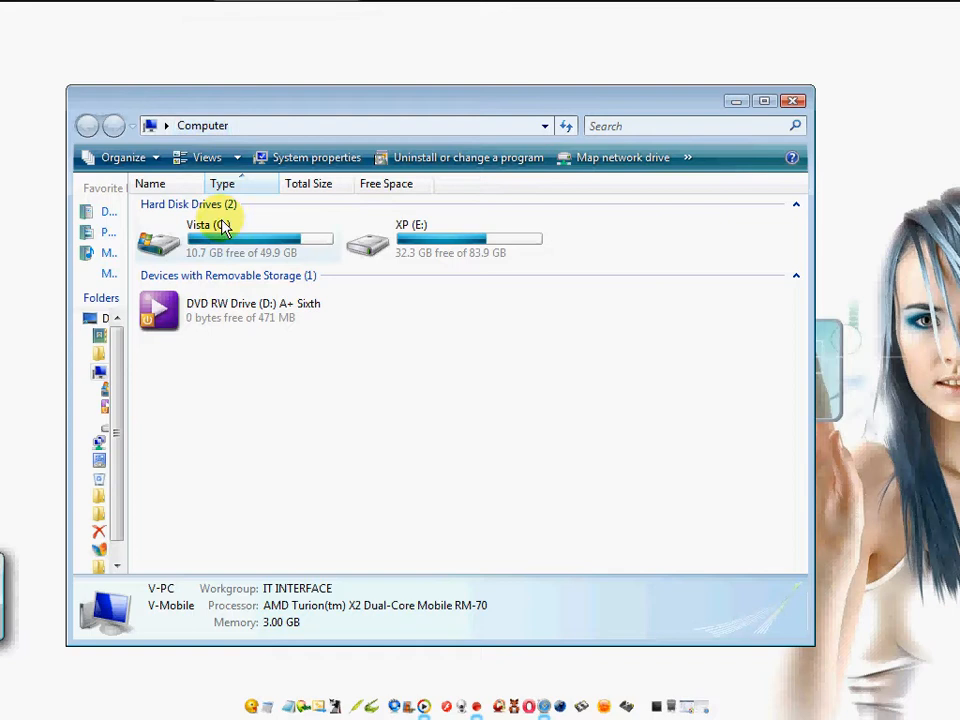
Browse from Vista (C:) through Borland into the BCC55 folder
{"action": "double_click", "coordinate": [200, 224]}
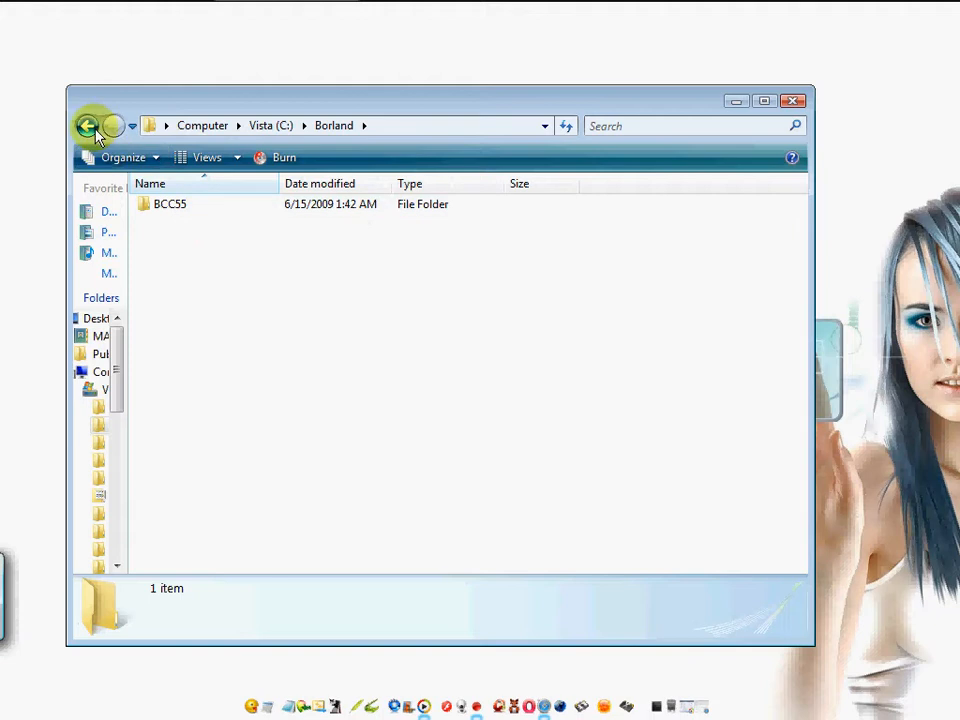
{"action": "left_click", "coordinate": [169, 204]}
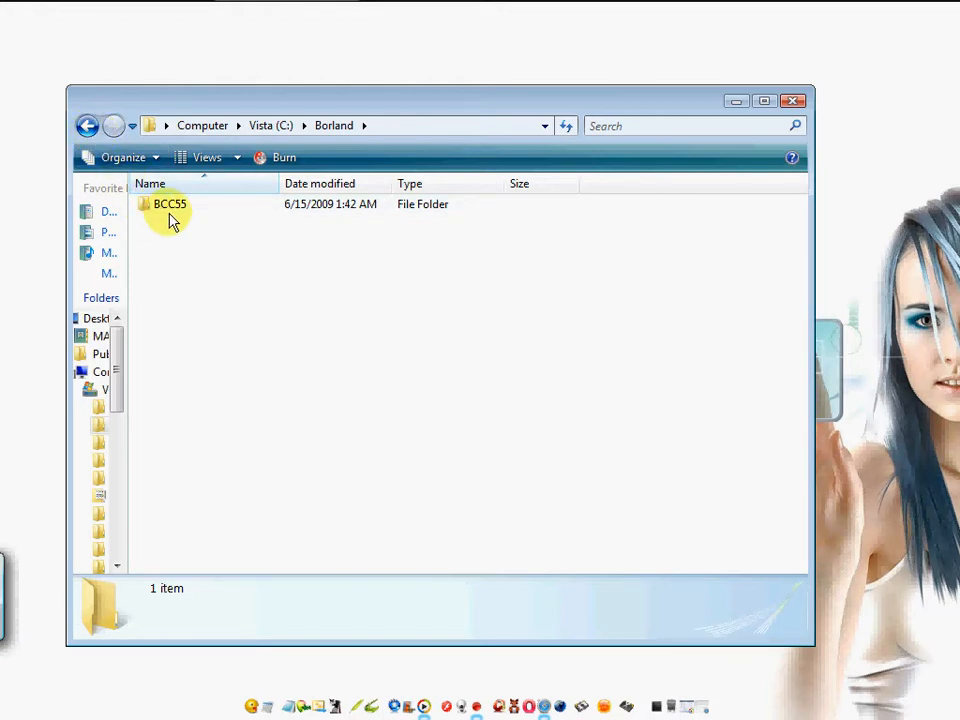
{"action": "double_click", "coordinate": [169, 204]}
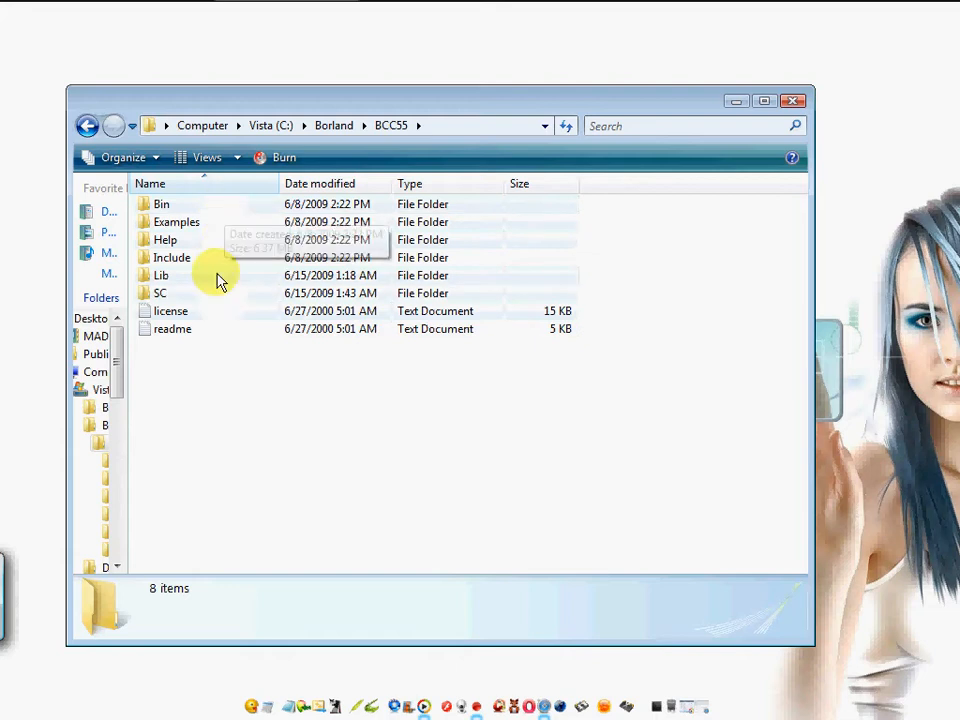
{"action": "mouse_move", "coordinate": [190, 422]}
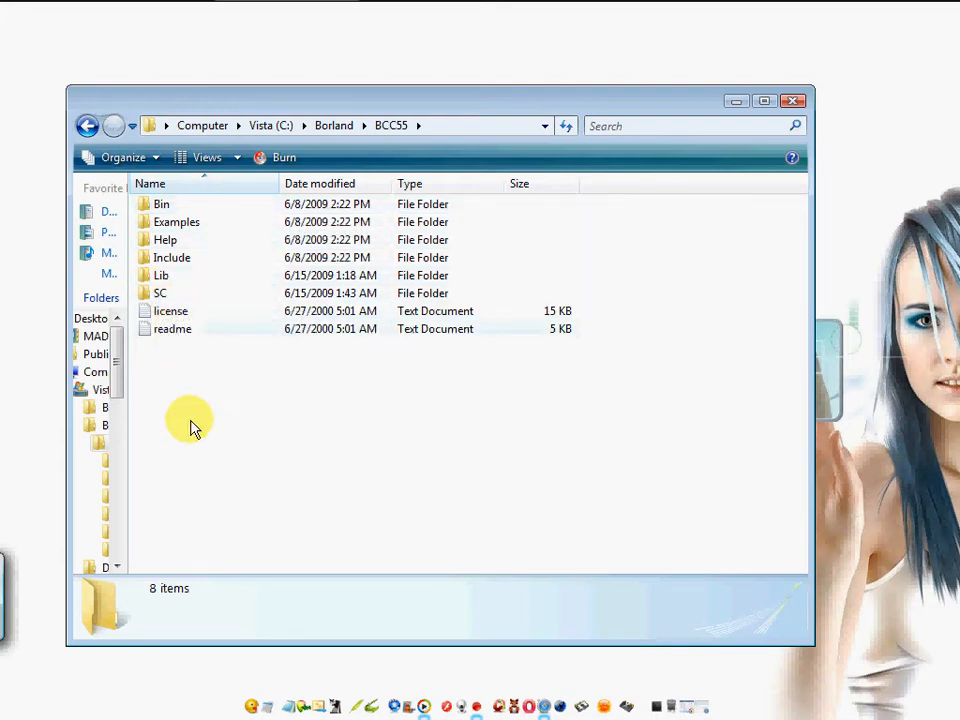
{"action": "right_click", "coordinate": [190, 420]}
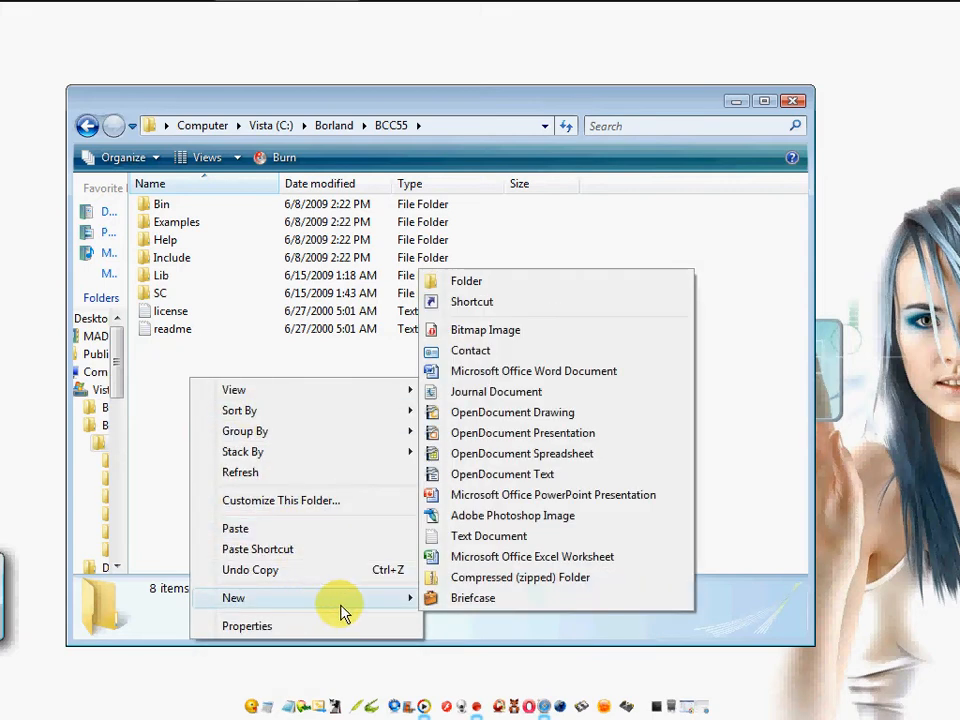
{"action": "mouse_move", "coordinate": [520, 290]}
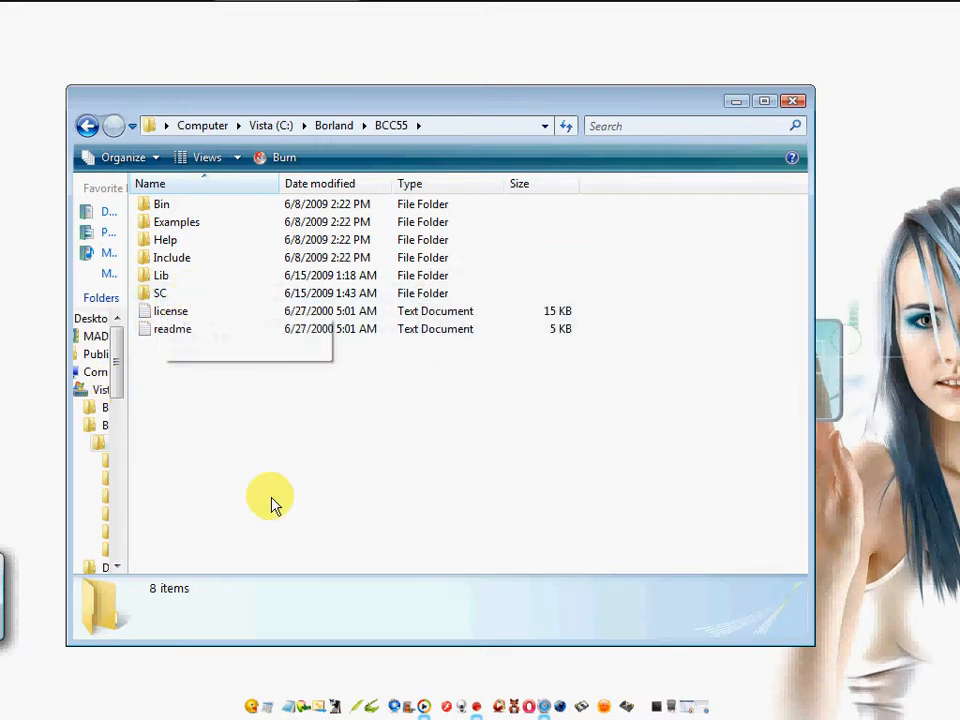
{"action": "mouse_move", "coordinate": [212, 422]}
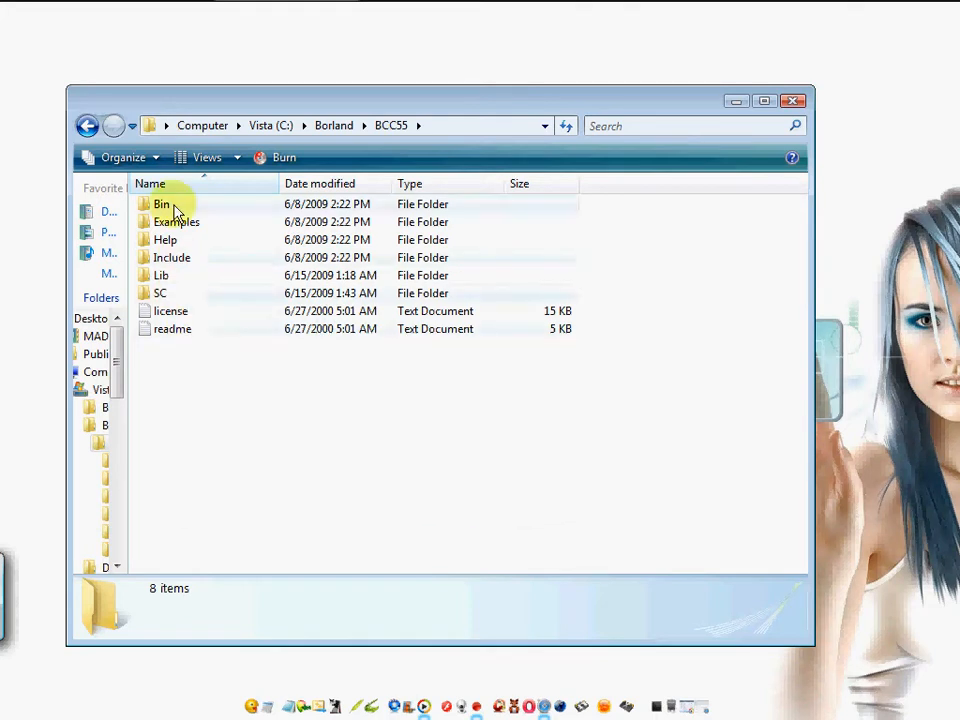
{"action": "double_click", "coordinate": [161, 204]}
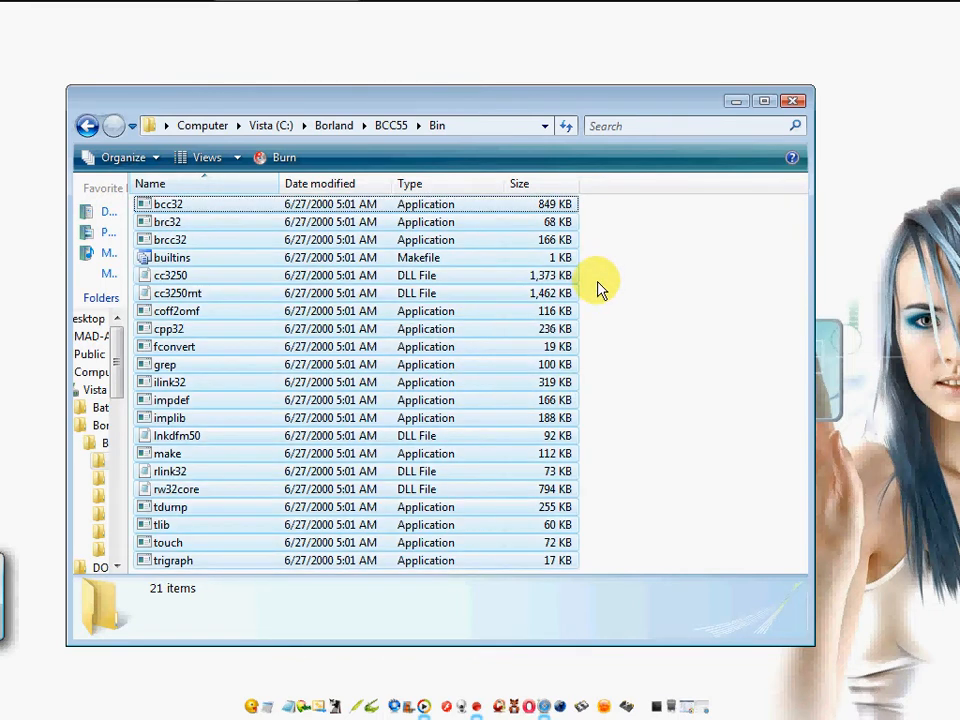
Copy every file from Bin and paste them into the SC folder
{"action": "key", "text": "ctrl+a"}
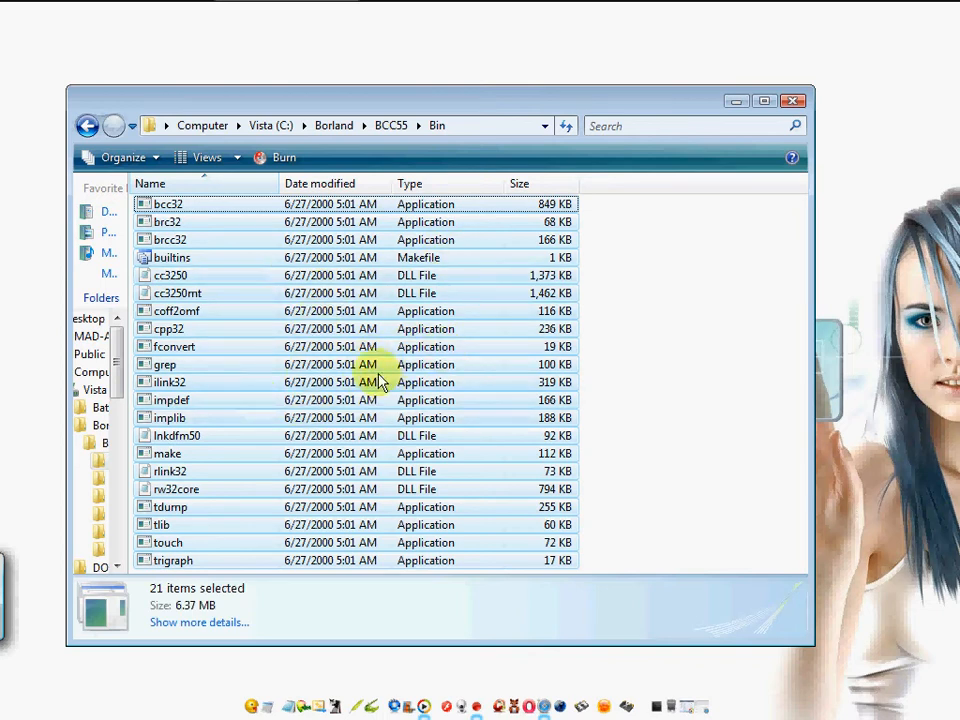
{"action": "right_click", "coordinate": [425, 320]}
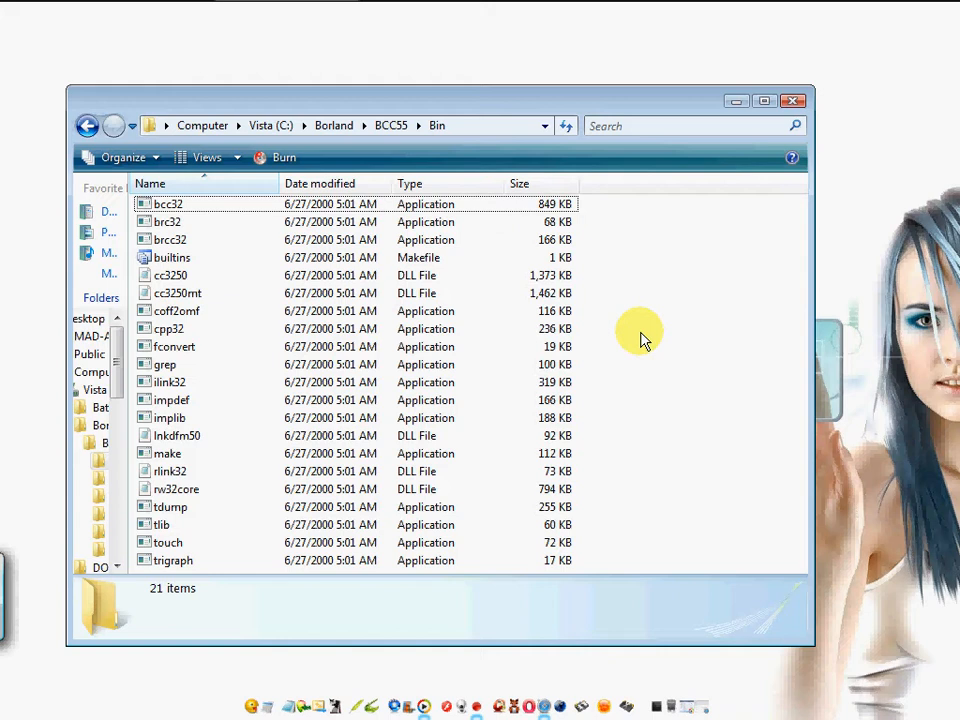
{"action": "key", "text": "ctrl+a"}
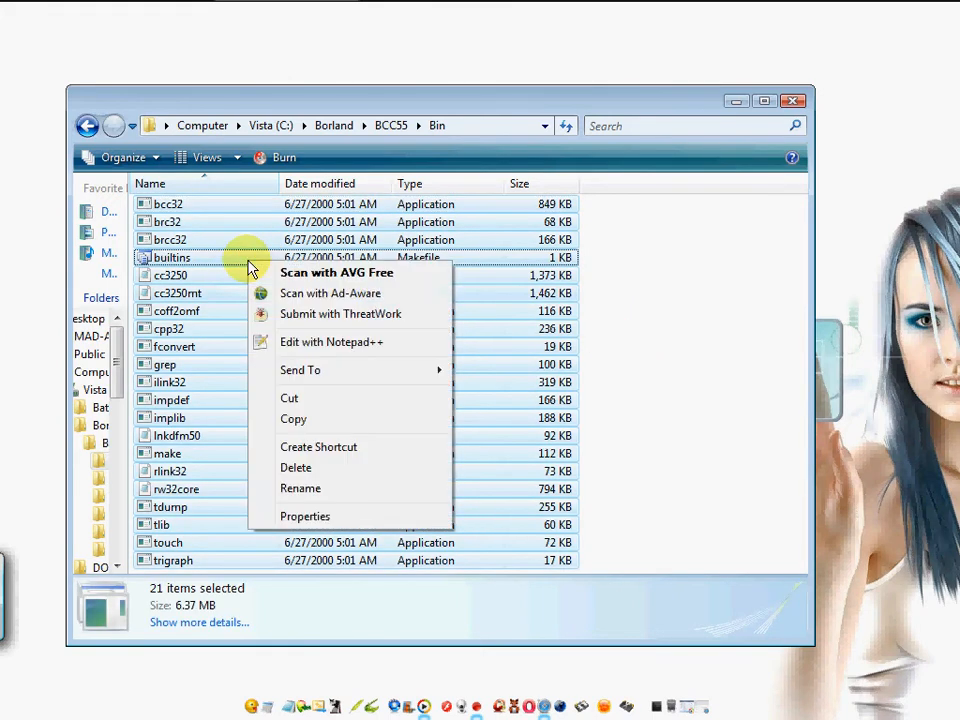
{"action": "mouse_move", "coordinate": [337, 424]}
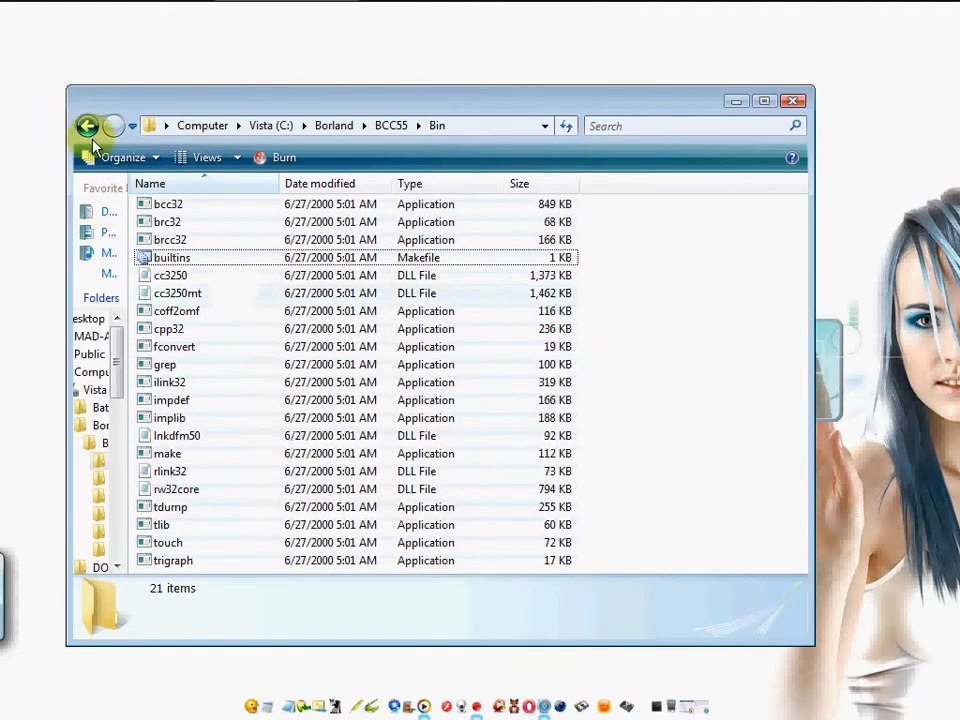
{"action": "left_click", "coordinate": [87, 125]}
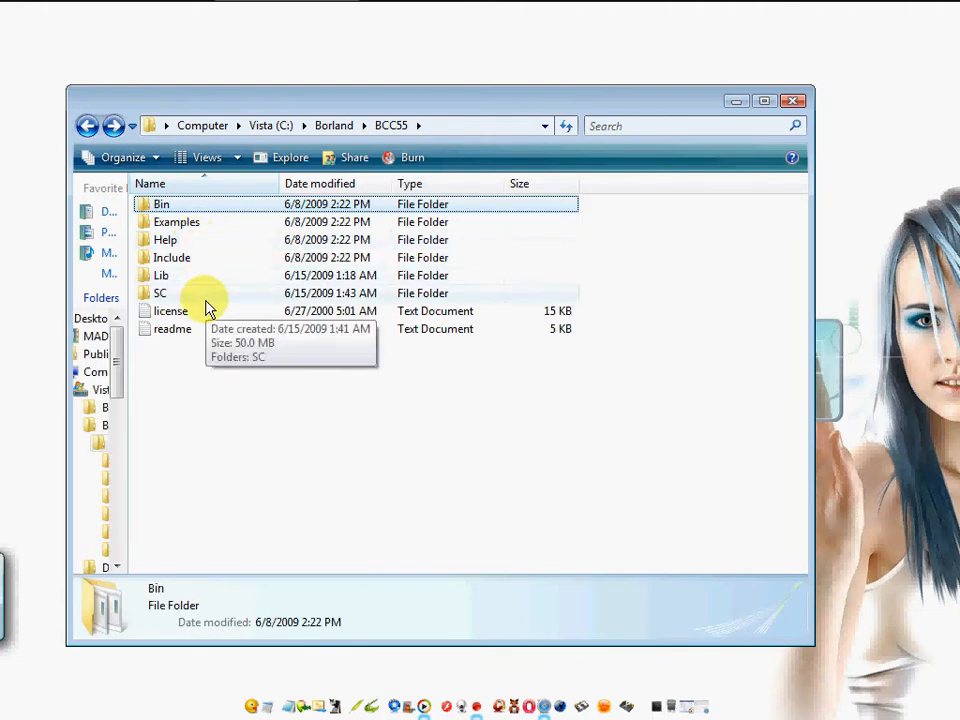
{"action": "double_click", "coordinate": [160, 293]}
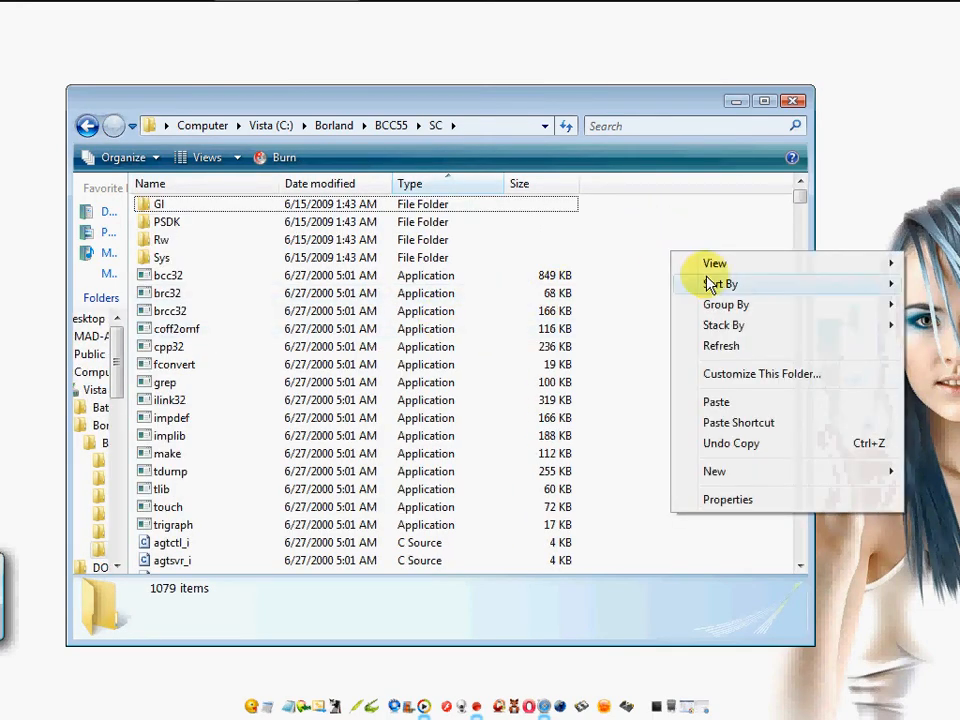
{"action": "left_click", "coordinate": [620, 310]}
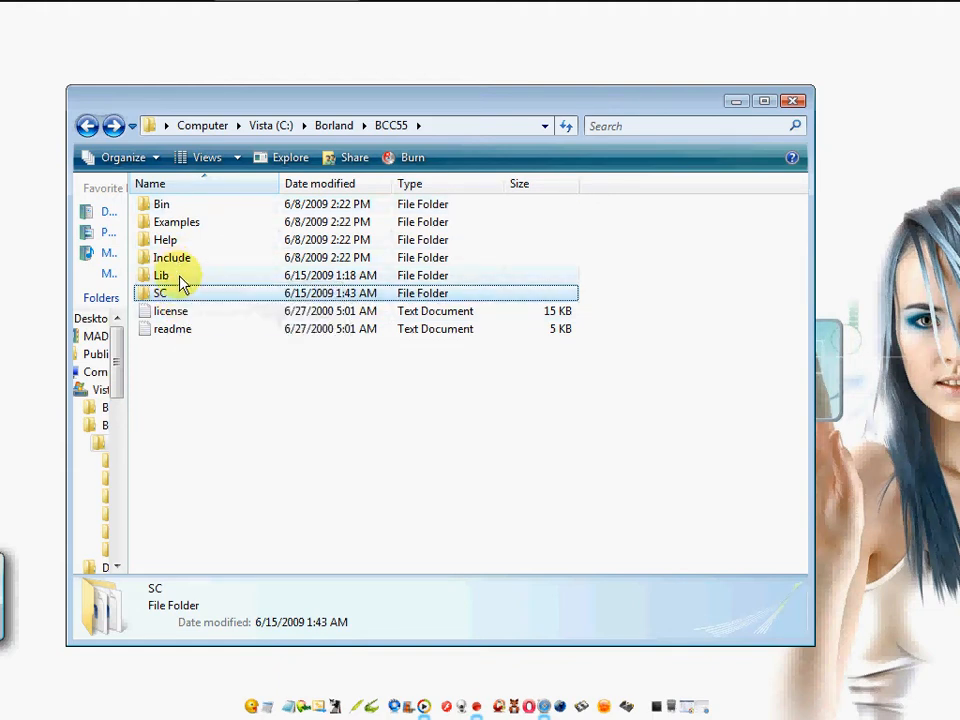
Copy the Include folder's files and paste them into SC
{"action": "double_click", "coordinate": [172, 257]}
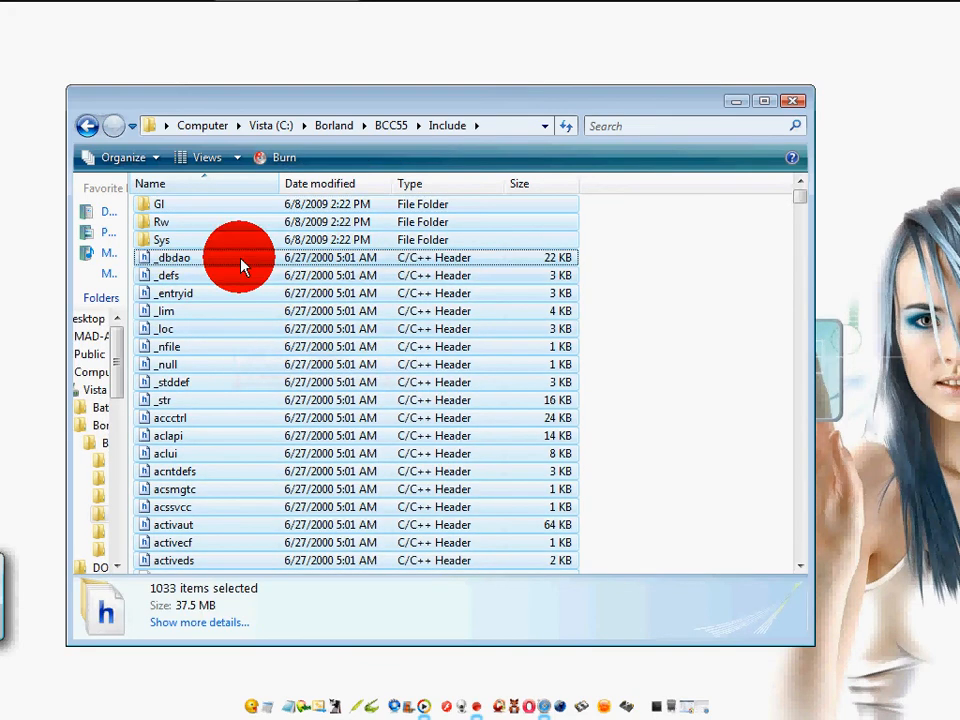
{"action": "right_click", "coordinate": [240, 257]}
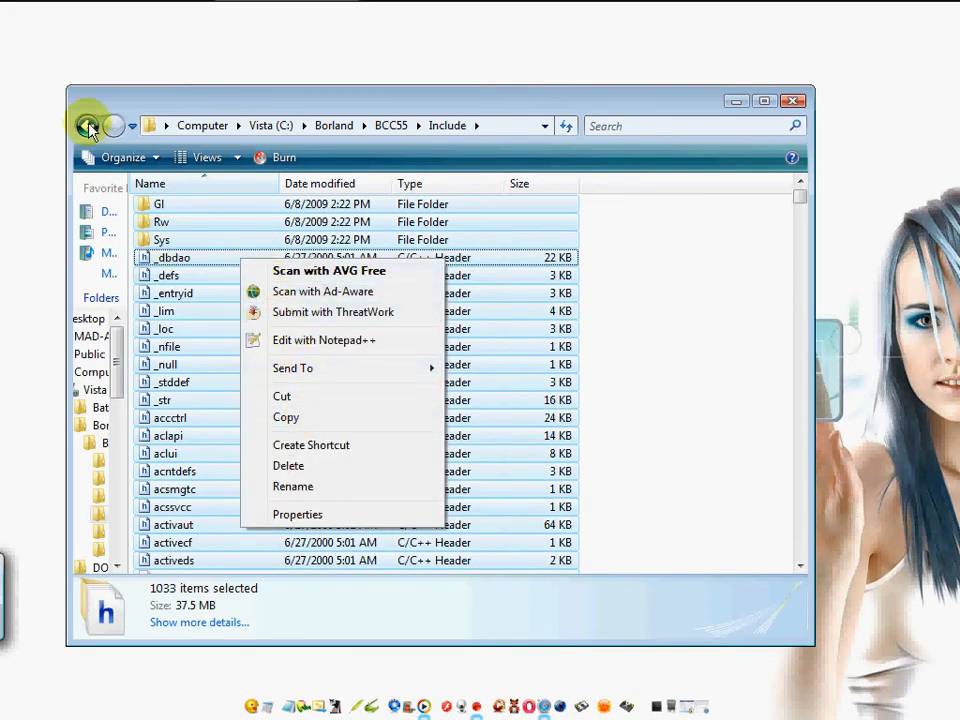
{"action": "left_click", "coordinate": [79, 125]}
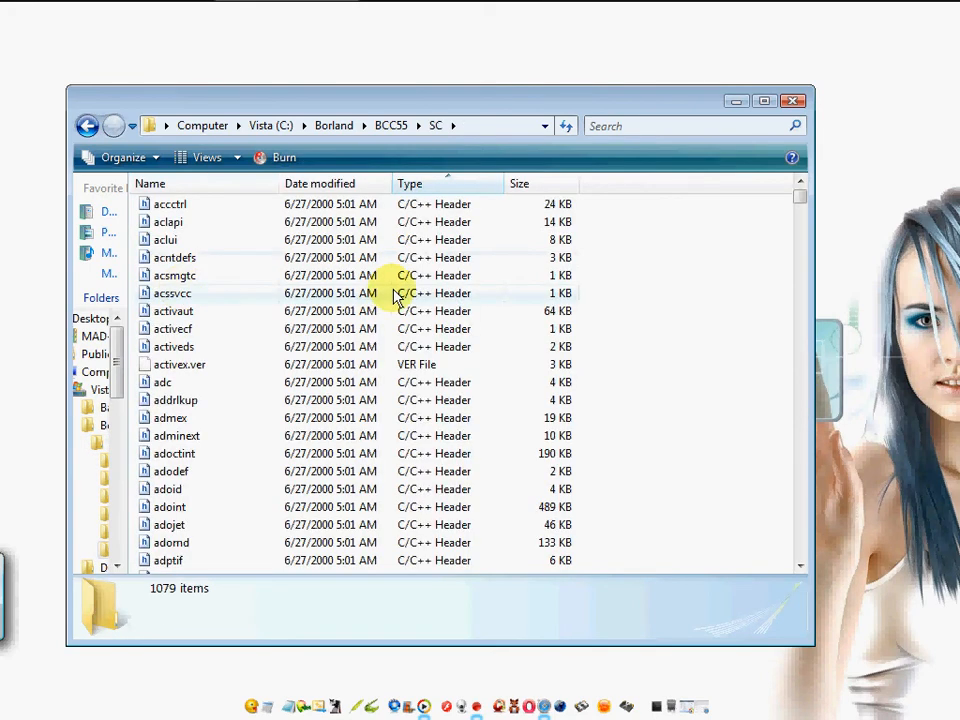
{"action": "right_click", "coordinate": [630, 325]}
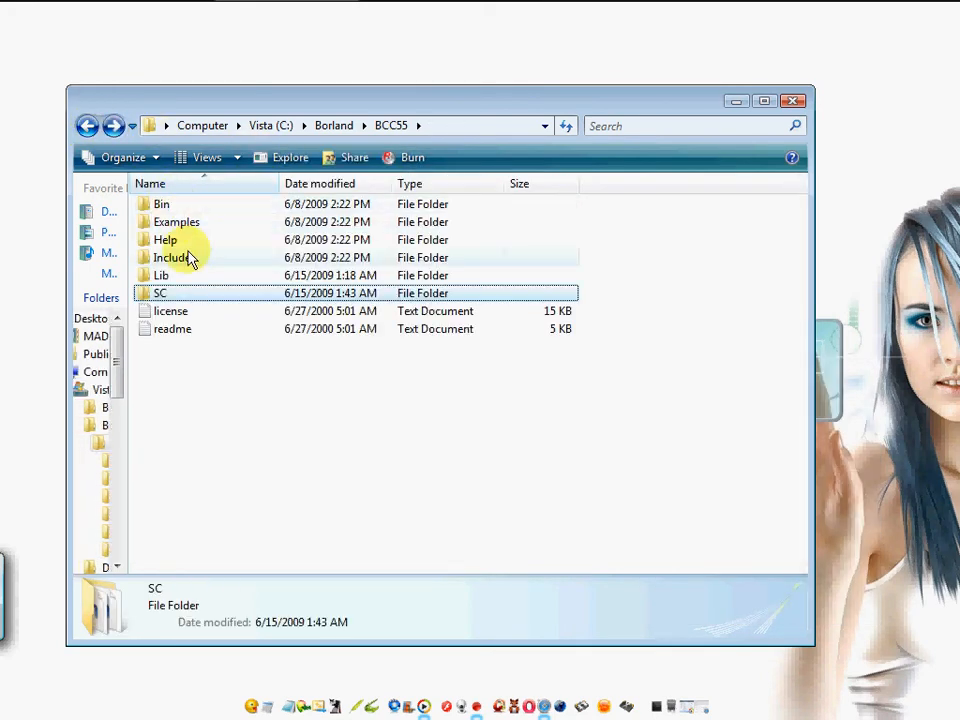
Copy the Lib folder's files and return to BCC55
{"action": "double_click", "coordinate": [161, 275]}
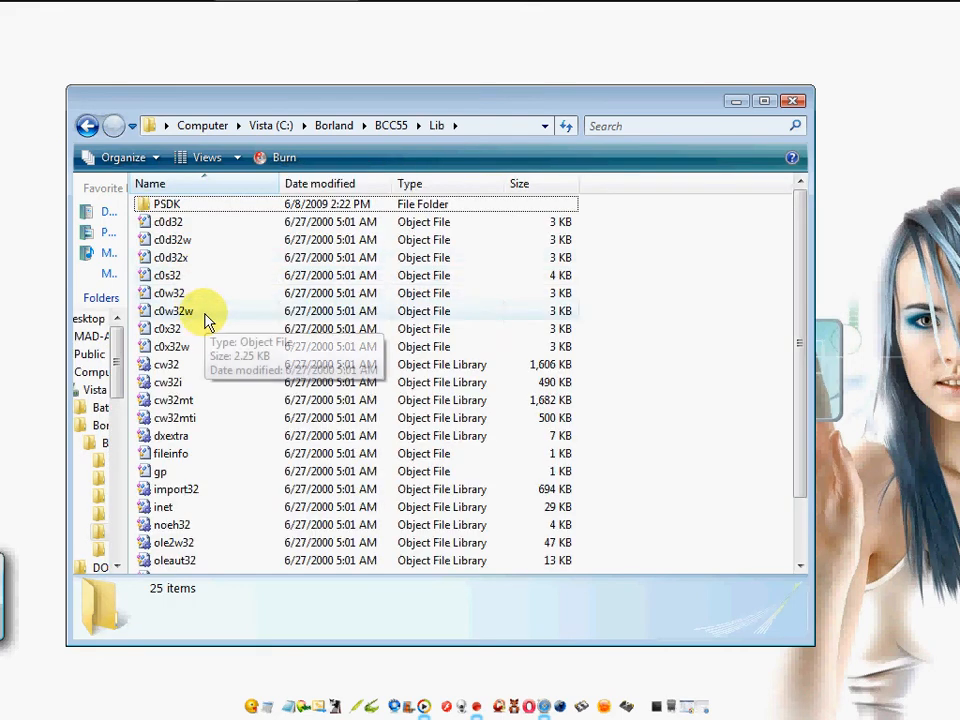
{"action": "right_click", "coordinate": [168, 292]}
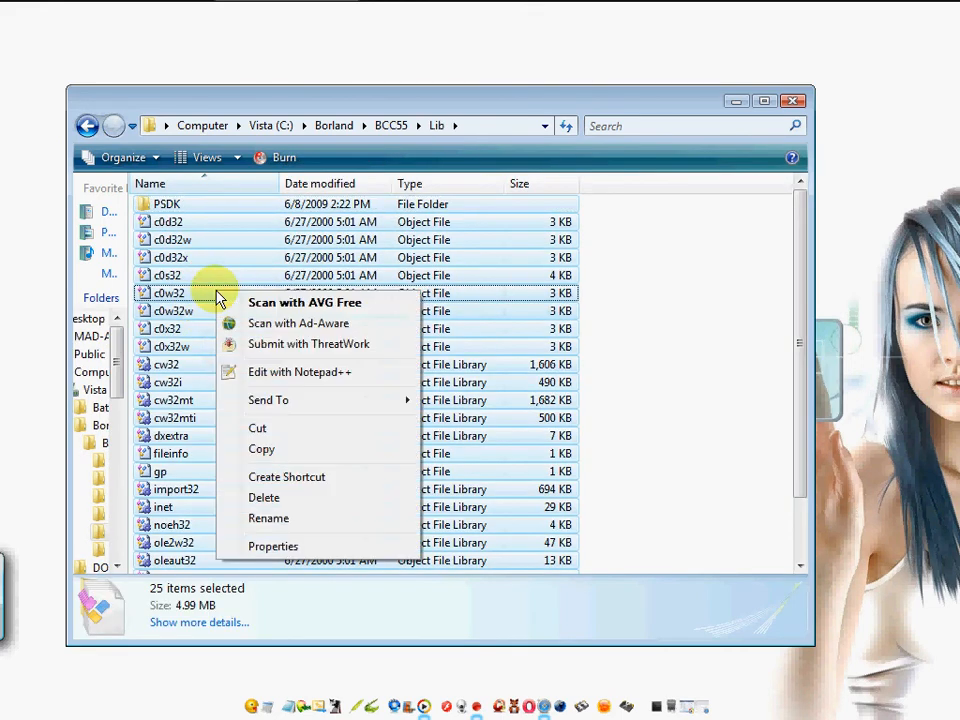
{"action": "mouse_move", "coordinate": [78, 125]}
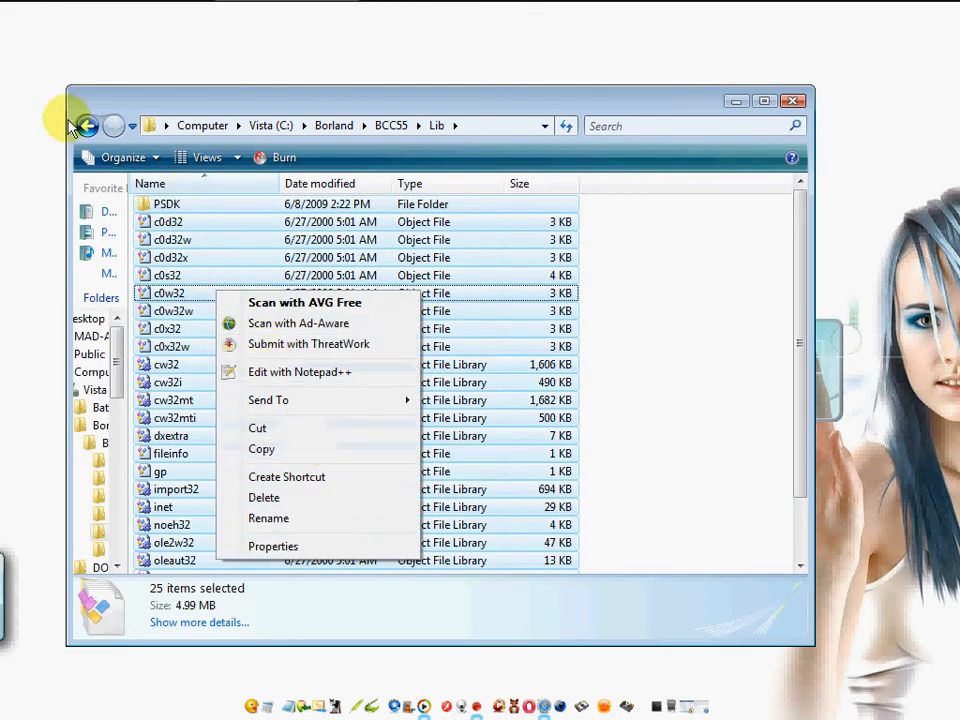
{"action": "left_click", "coordinate": [87, 125]}
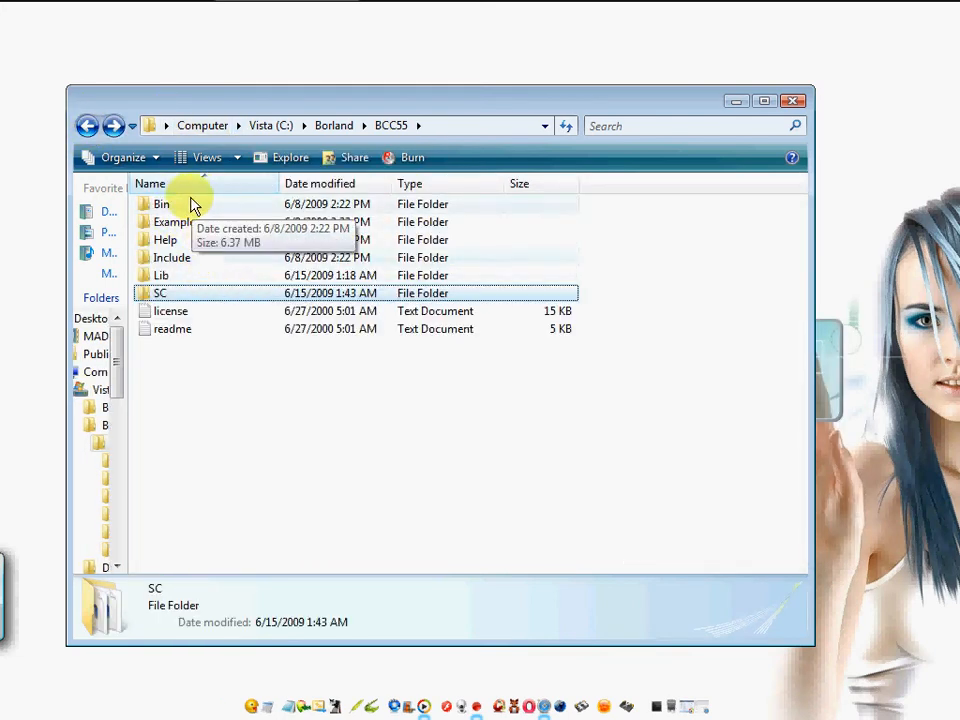
{"action": "mouse_move", "coordinate": [178, 287]}
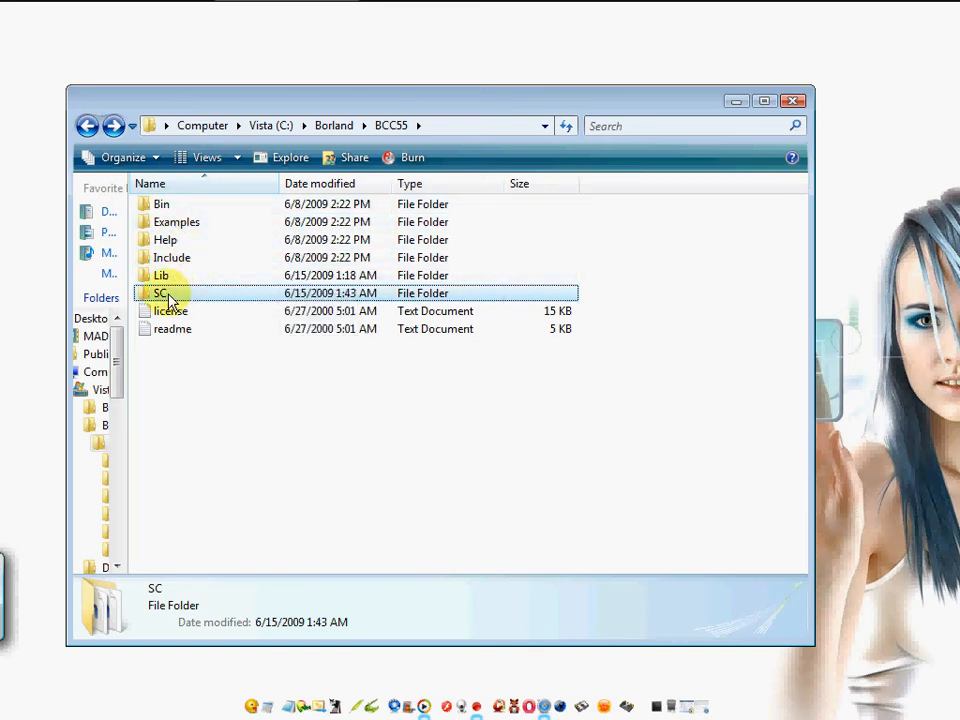
Open SC to check its 1079 items, including bcc32, ilink32 and make
{"action": "double_click", "coordinate": [159, 293]}
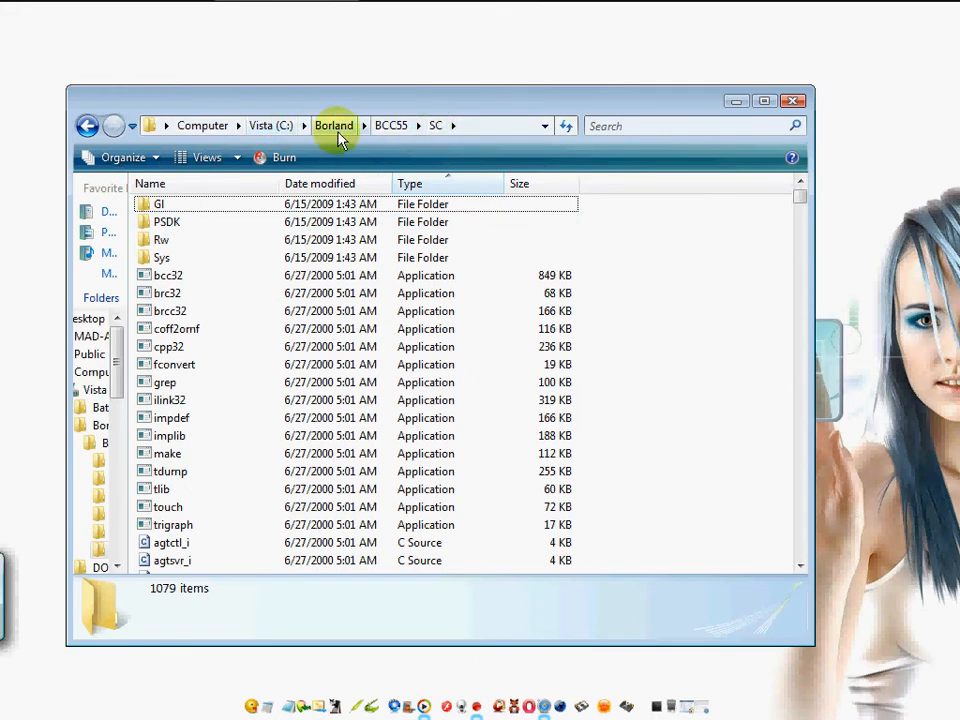
{"action": "mouse_move", "coordinate": [270, 125]}
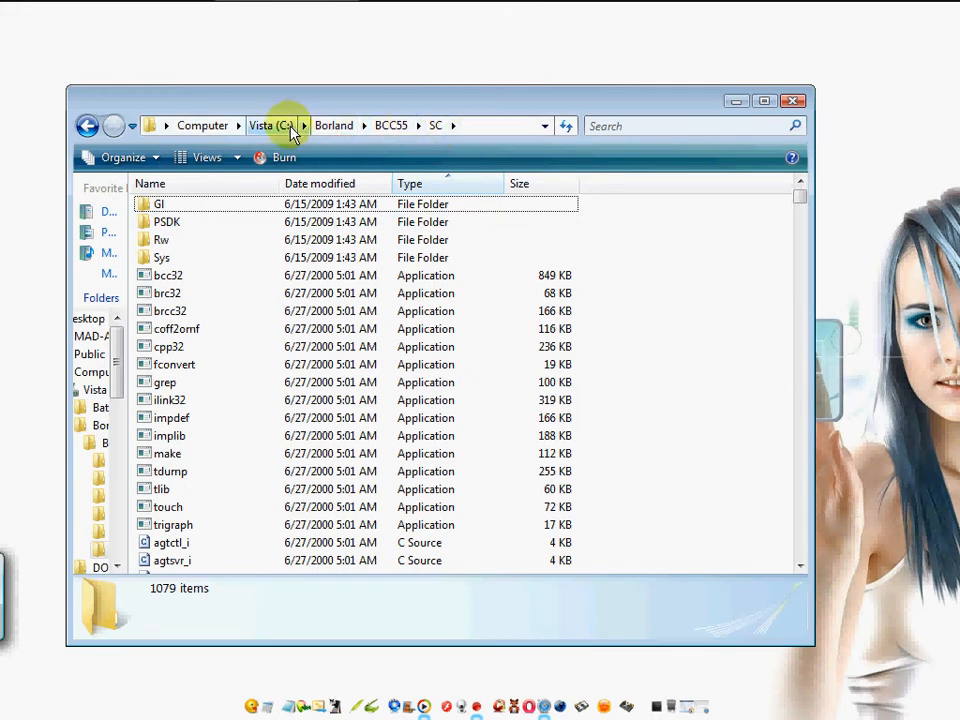
{"action": "mouse_move", "coordinate": [389, 125]}
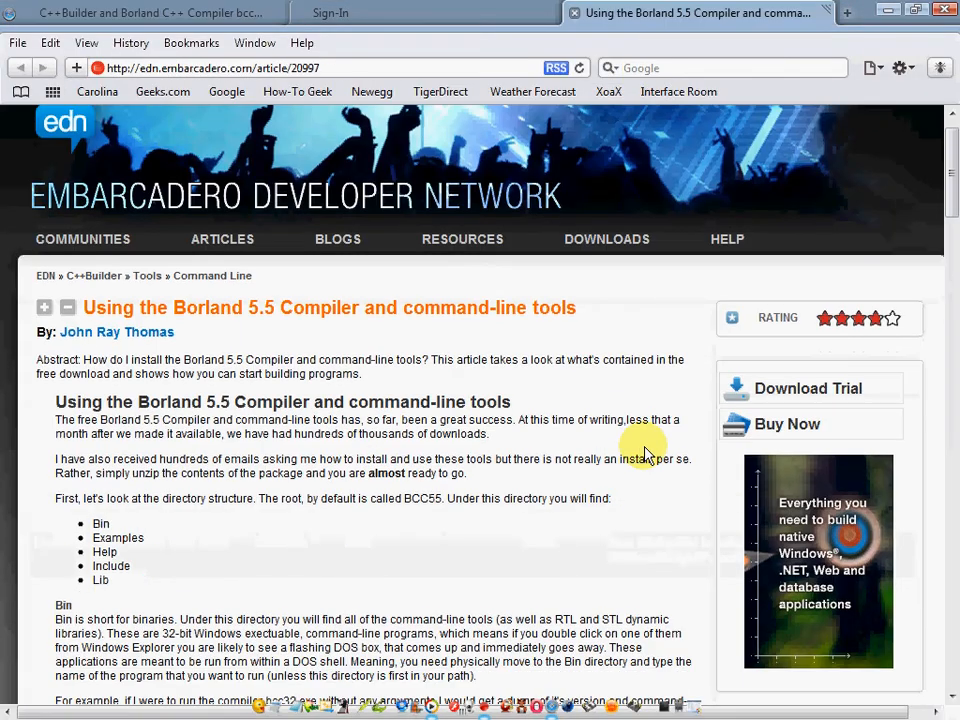
Highlight the bcc32 -I/-L command for simple.cpp, then the one for both simple.cpp and funcs.cpp
{"action": "scroll", "scroll_direction": "down", "scroll_amount": 3}
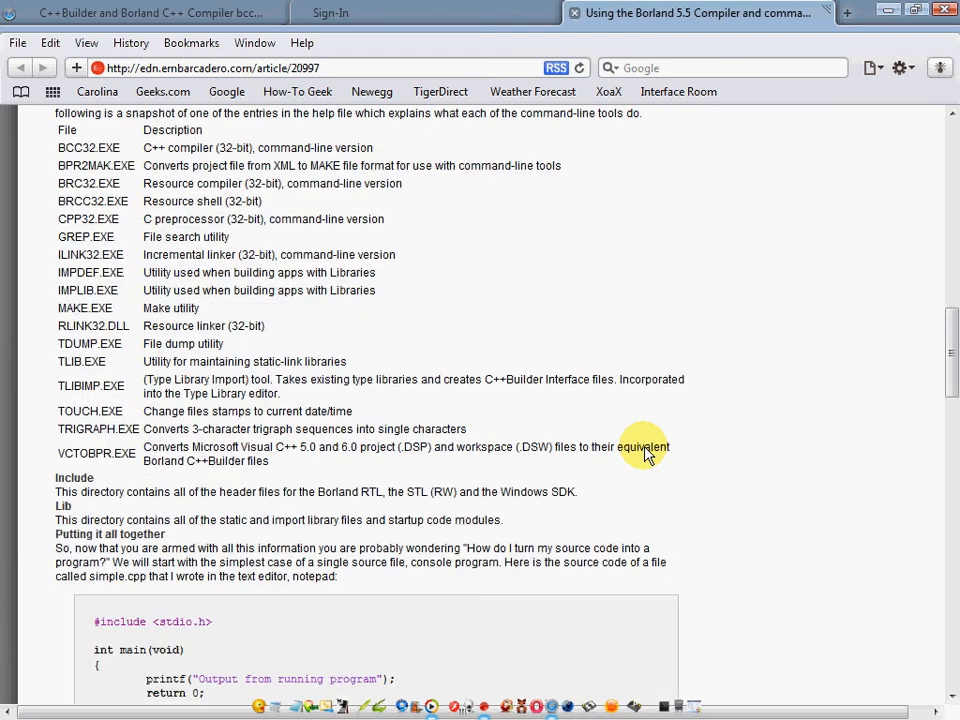
{"action": "scroll", "scroll_direction": "down", "scroll_amount": 3}
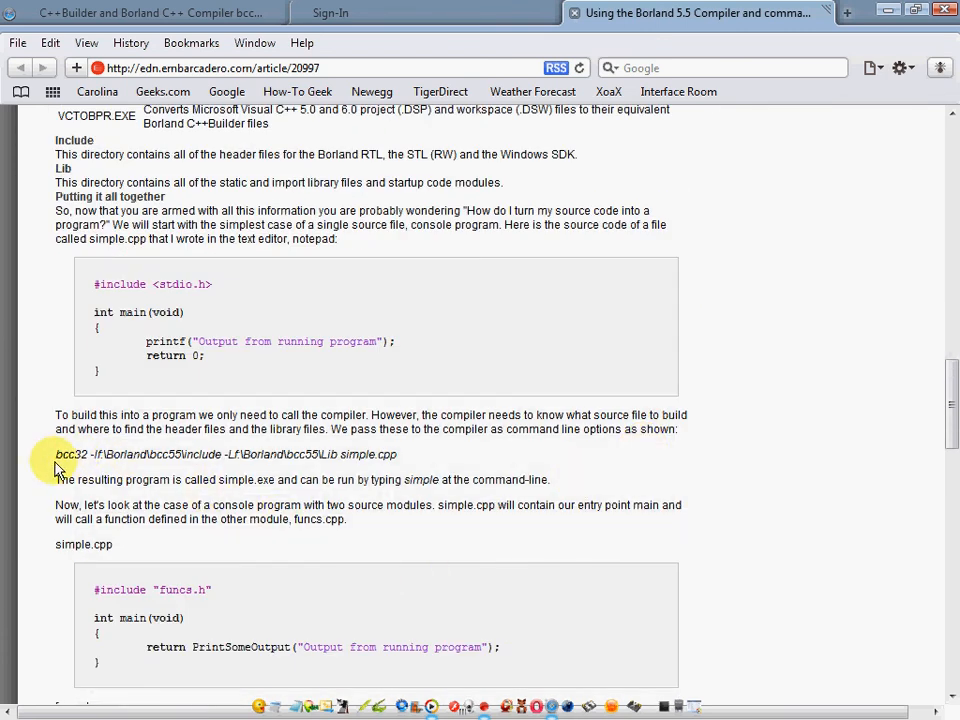
{"action": "left_click_drag", "start_coordinate": [55, 454], "coordinate": [215, 454]}
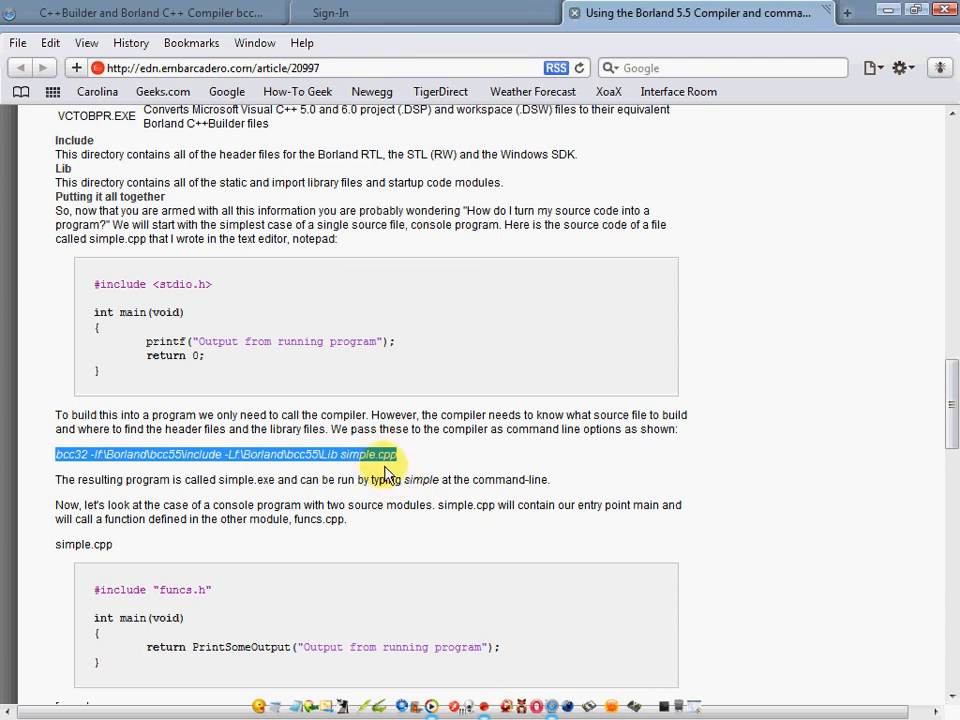
{"action": "scroll", "scroll_direction": "down", "scroll_amount": 3}
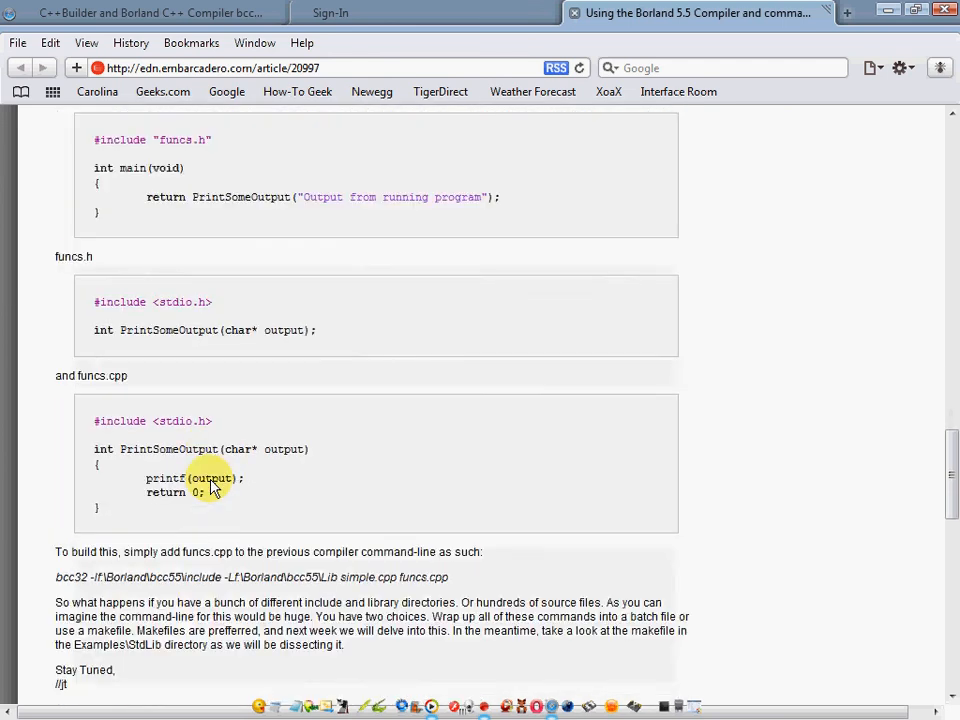
{"action": "scroll", "scroll_direction": "down", "scroll_amount": 3}
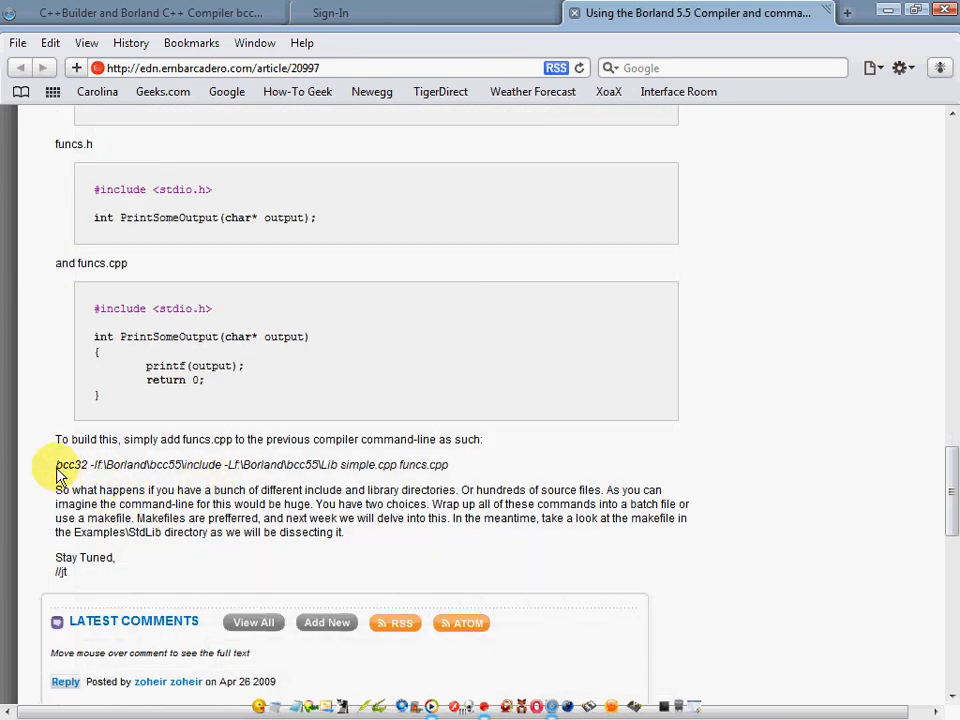
{"action": "left_click_drag", "start_coordinate": [56, 464], "coordinate": [448, 464]}
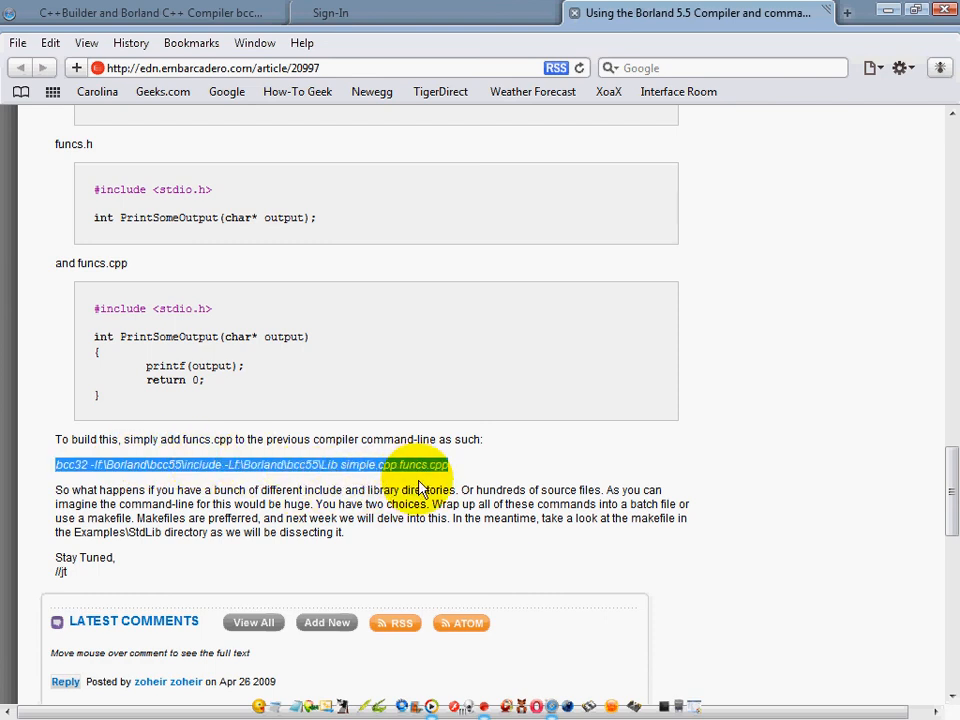